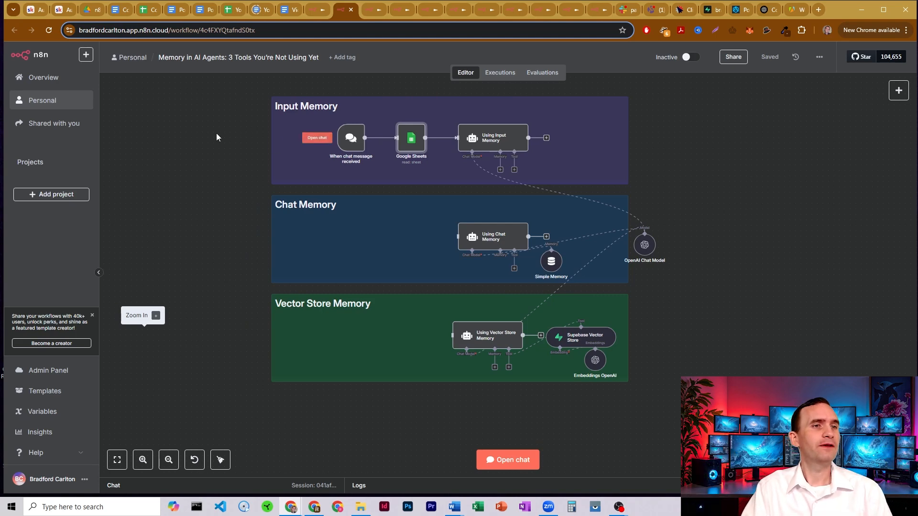
{"action": "mouse_move", "coordinate": [290, 112]}
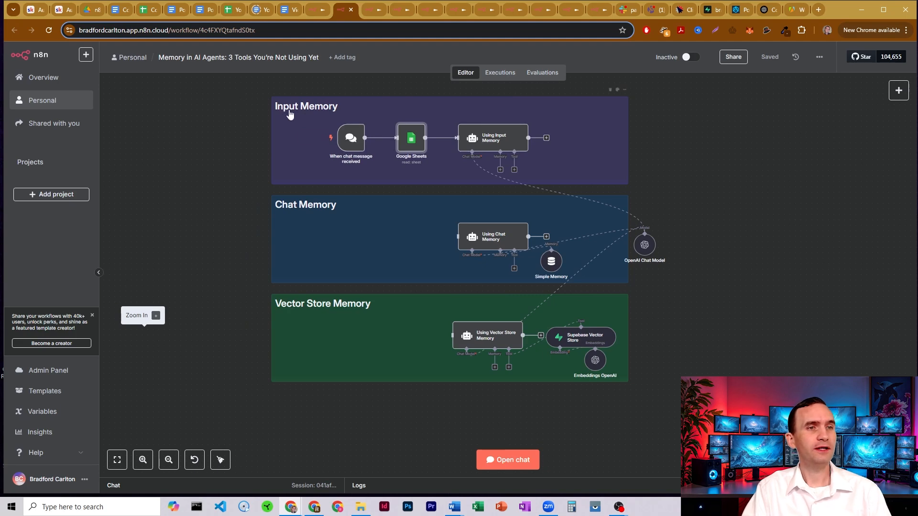
{"action": "mouse_move", "coordinate": [261, 344]}
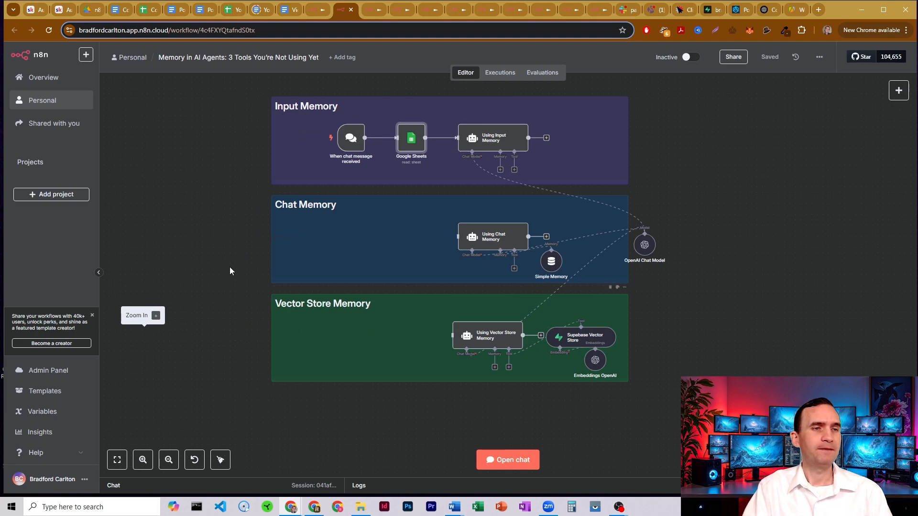
{"action": "mouse_move", "coordinate": [215, 202]}
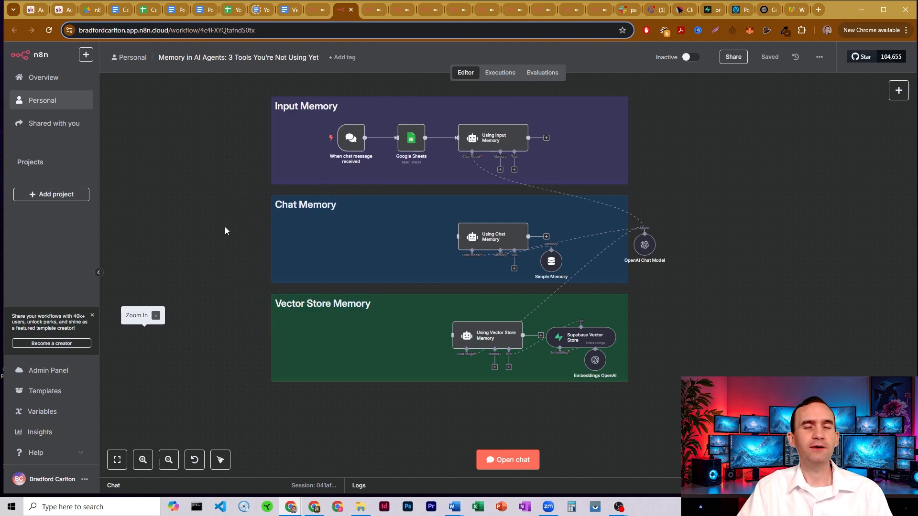
{"action": "mouse_move", "coordinate": [241, 281]}
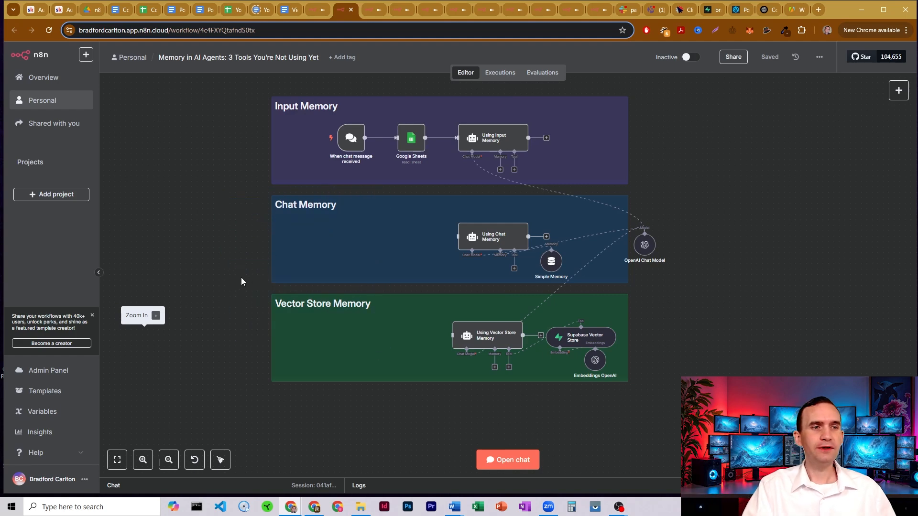
{"action": "mouse_move", "coordinate": [222, 256]}
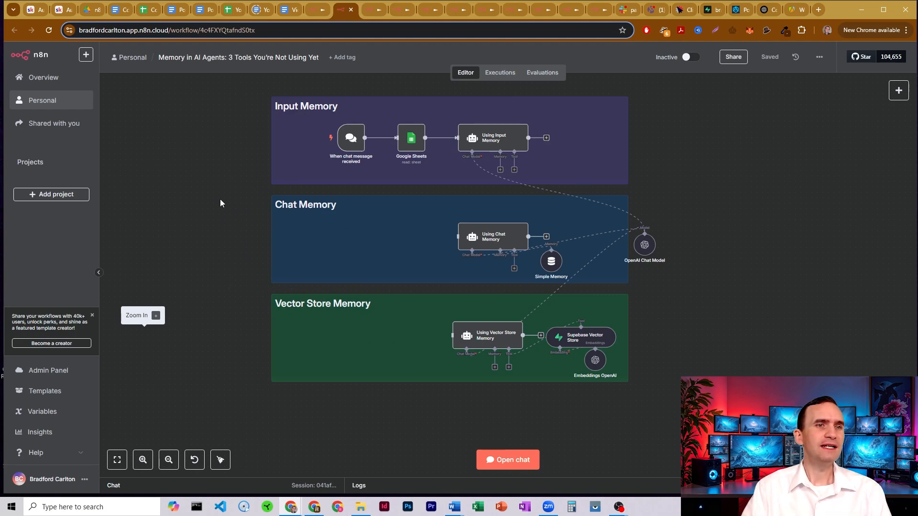
{"action": "mouse_move", "coordinate": [236, 156]}
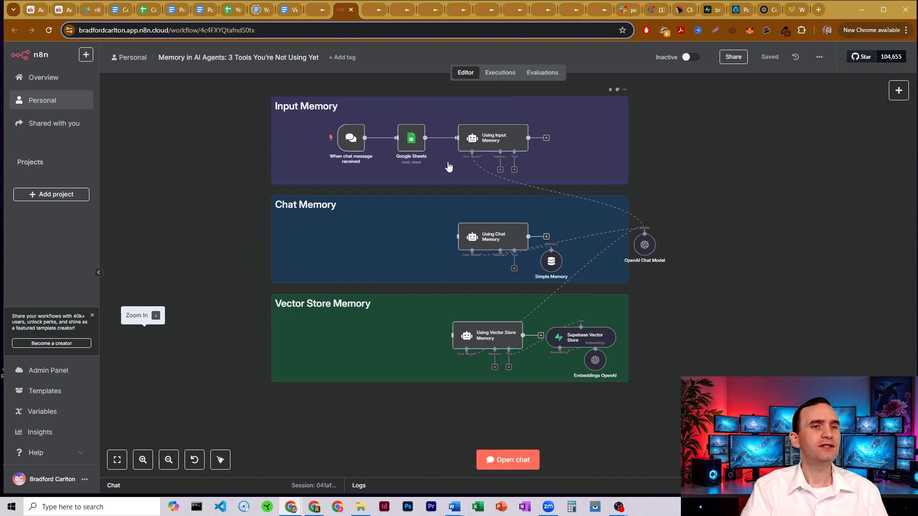
{"action": "mouse_move", "coordinate": [350, 138]}
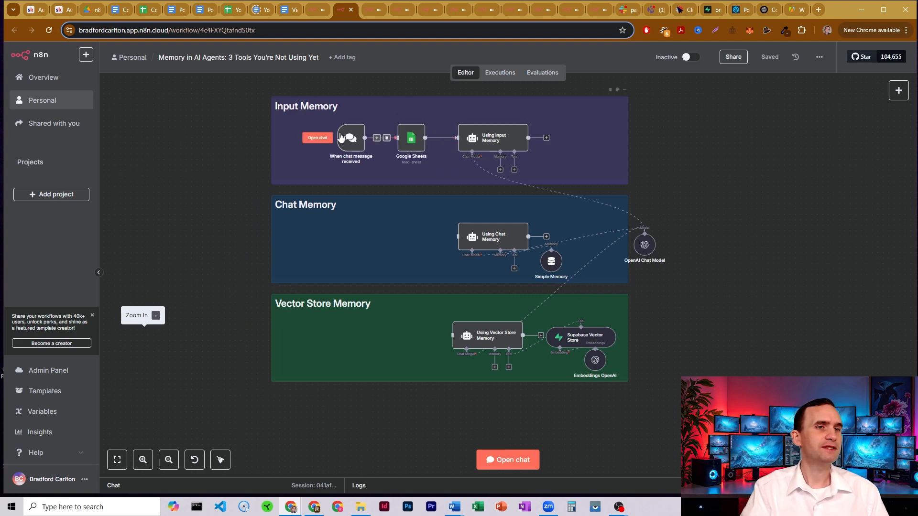
Check the Google Sheets node, then ask the chat what today's blog is supposed to be about.
{"action": "double_click", "coordinate": [411, 139]}
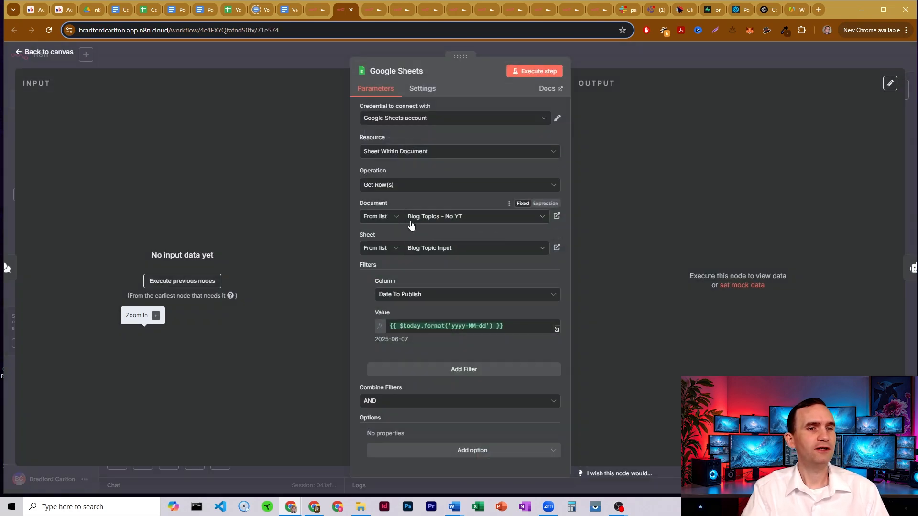
{"action": "mouse_move", "coordinate": [386, 243]}
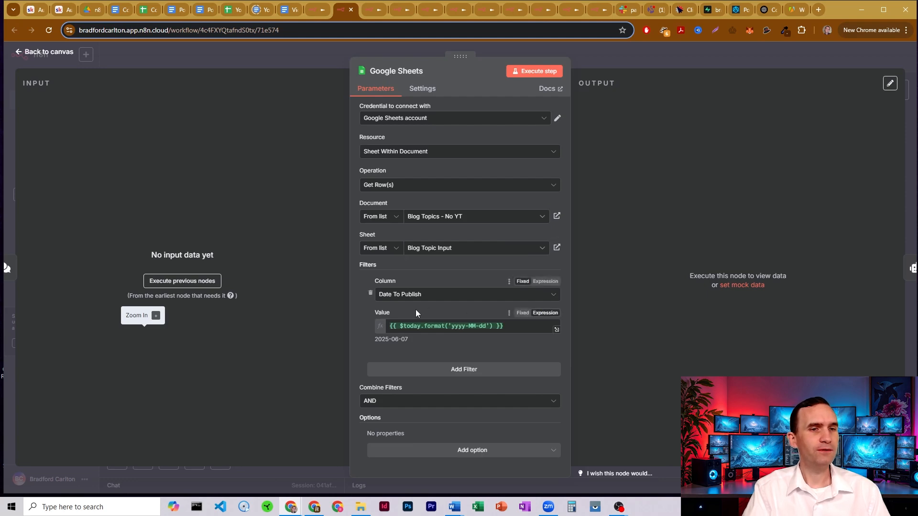
{"action": "mouse_move", "coordinate": [594, 63]}
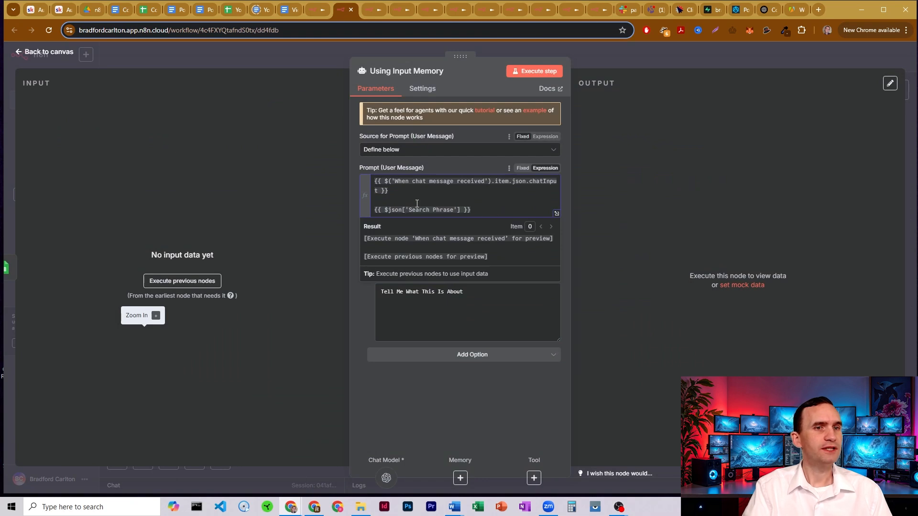
{"action": "left_click", "coordinate": [45, 51]}
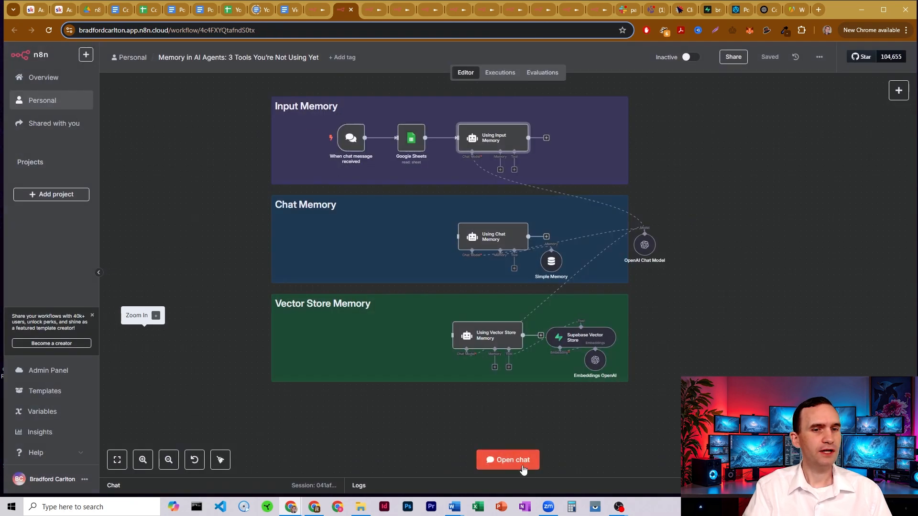
{"action": "left_click", "coordinate": [507, 459]}
{"action": "type", "text": "What's today's bl"}
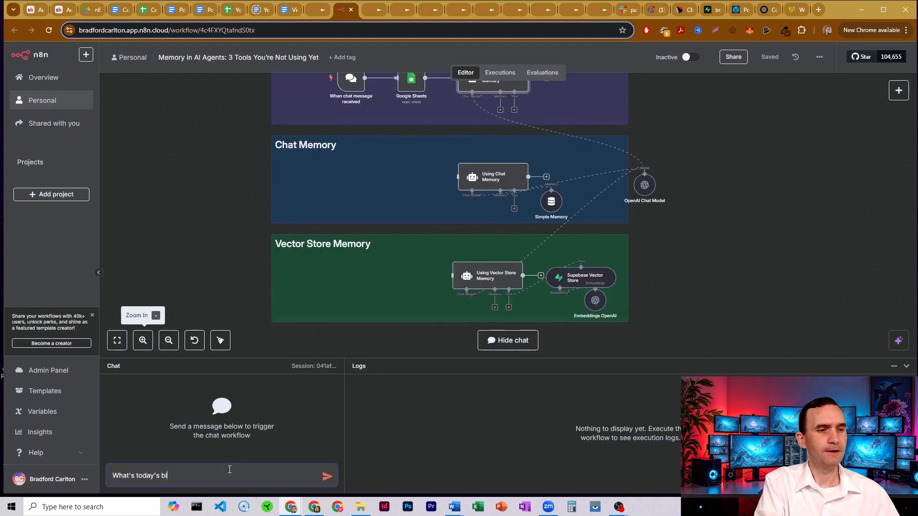
{"action": "type", "text": "og supposed to be"}
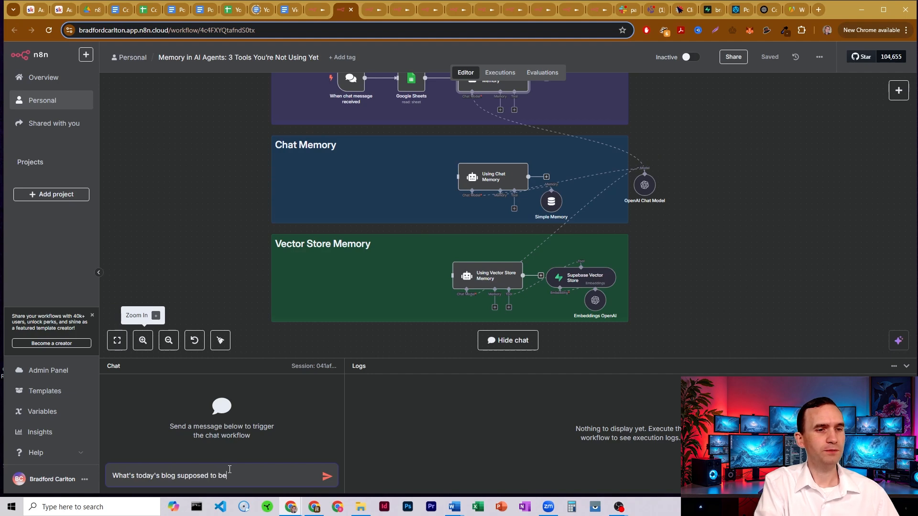
{"action": "left_click", "coordinate": [326, 476]}
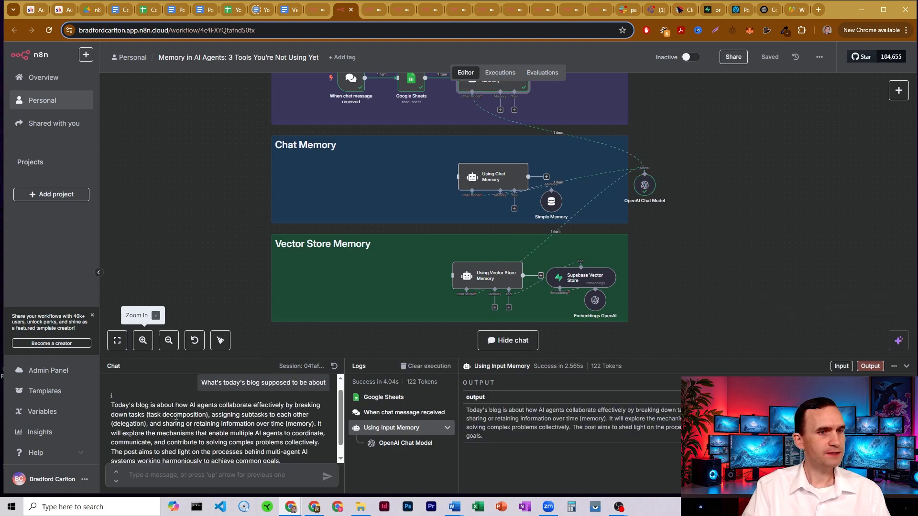
{"action": "mouse_move", "coordinate": [183, 288]}
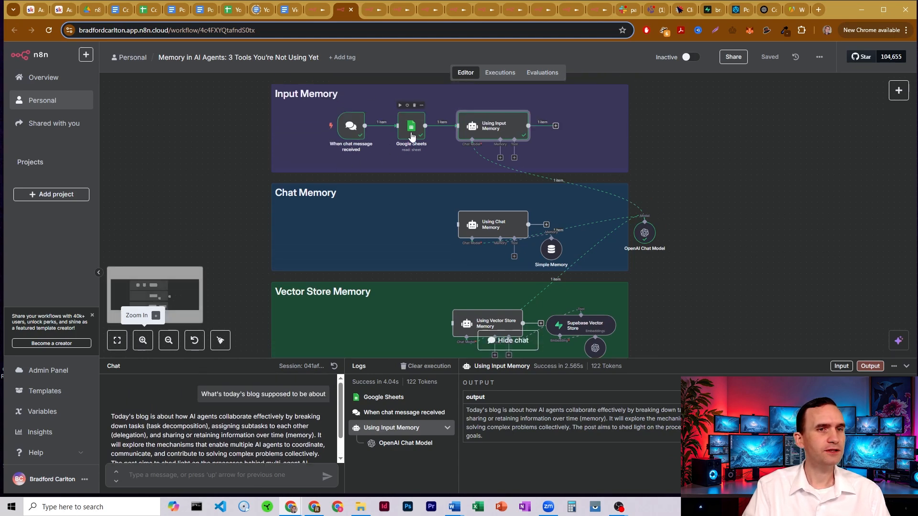
Verify the 2025-06-07 row (cell B46) in the Blog Topics - No YT spreadsheet.
{"action": "double_click", "coordinate": [411, 126]}
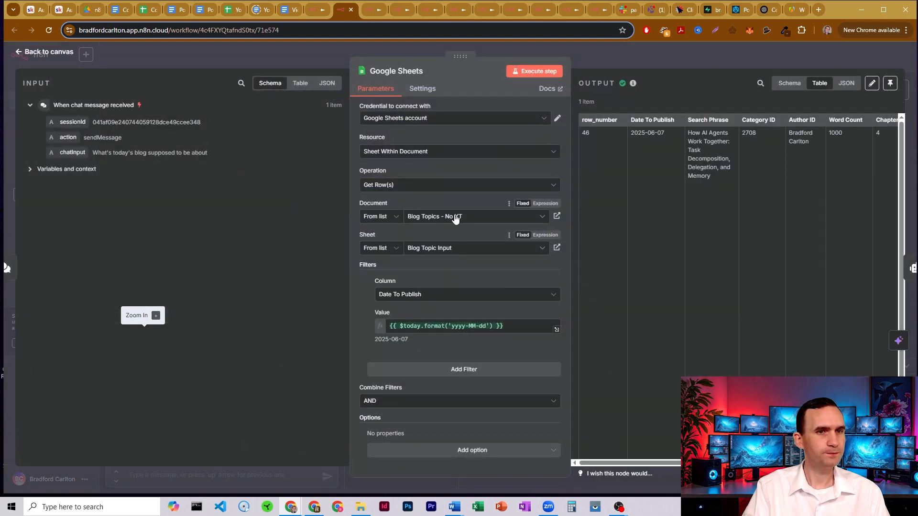
{"action": "left_click", "coordinate": [474, 216]}
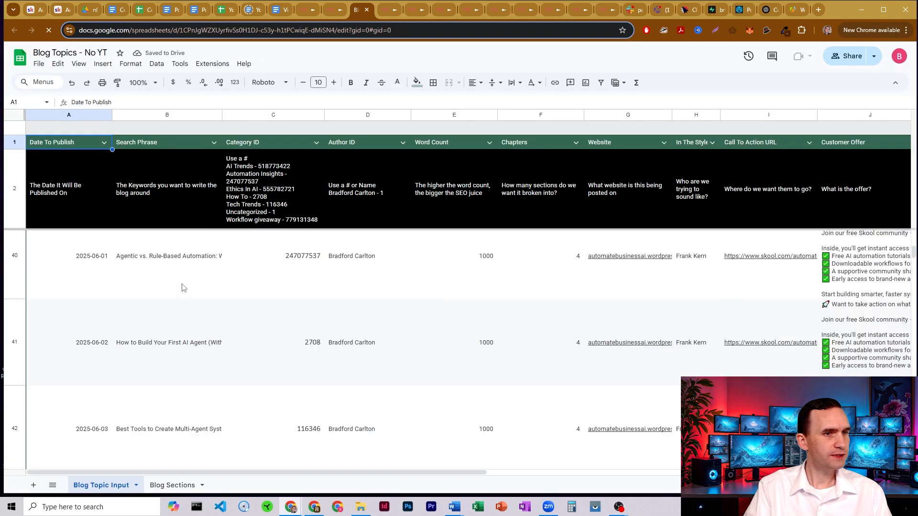
{"action": "scroll", "scroll_direction": "down", "scroll_amount": 3}
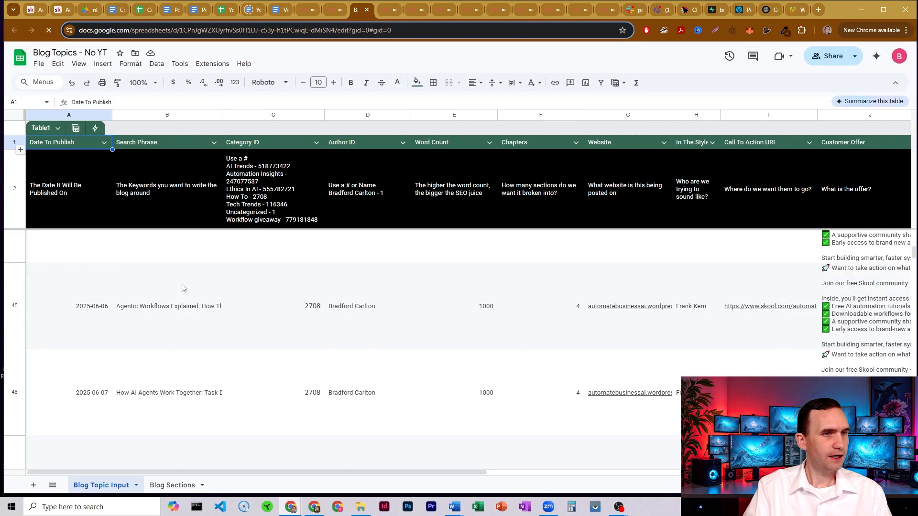
{"action": "left_click", "coordinate": [167, 344]}
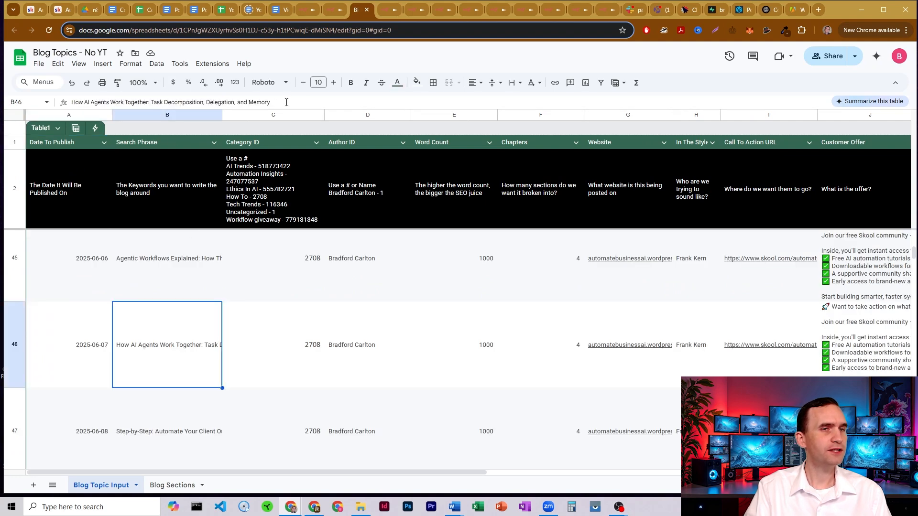
{"action": "left_click", "coordinate": [308, 10]}
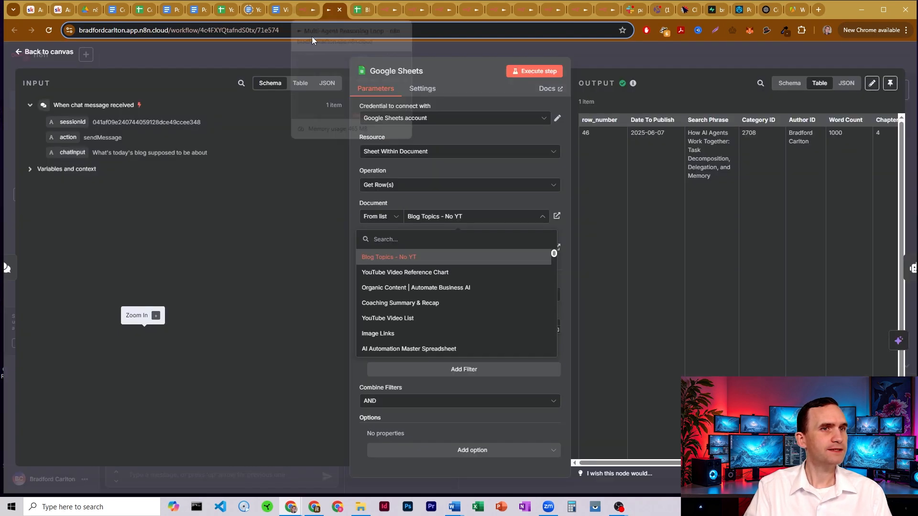
Return to the canvas and rewire the chat trigger to the Using Chat Memory agent.
{"action": "left_click", "coordinate": [47, 51]}
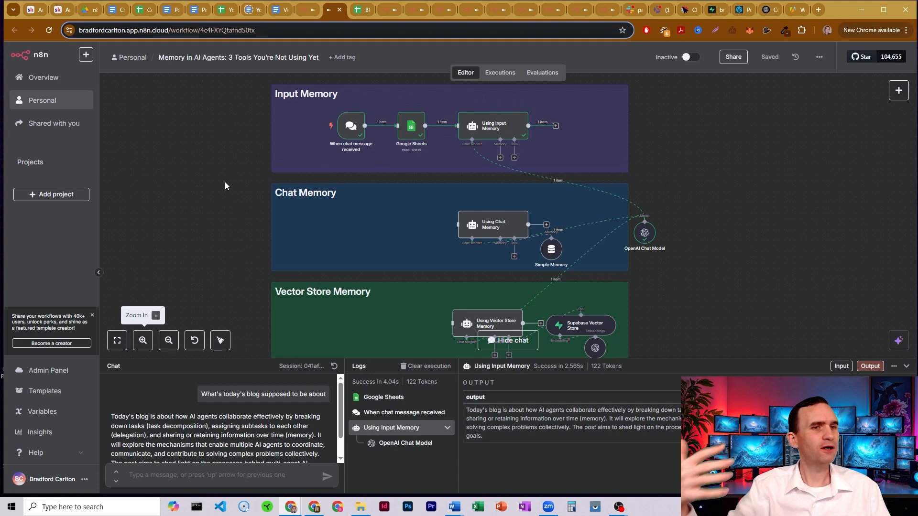
{"action": "mouse_move", "coordinate": [226, 181]}
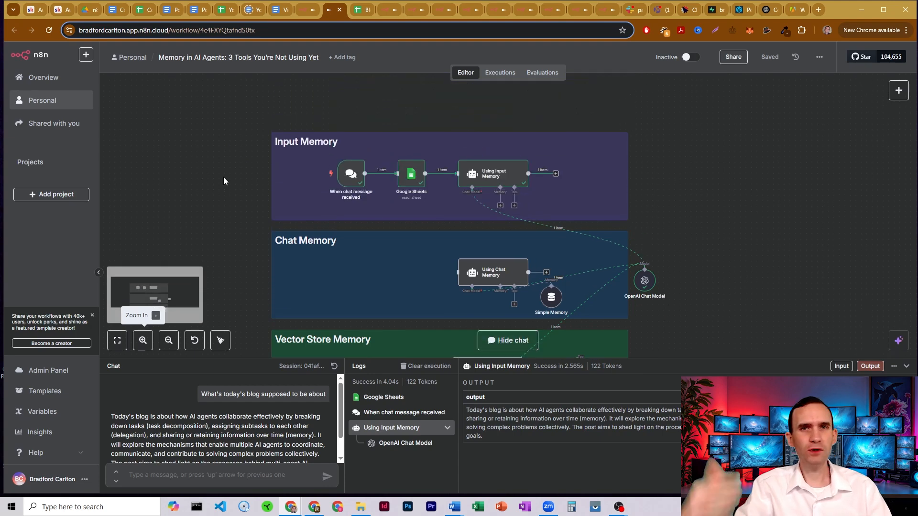
{"action": "mouse_move", "coordinate": [410, 174]}
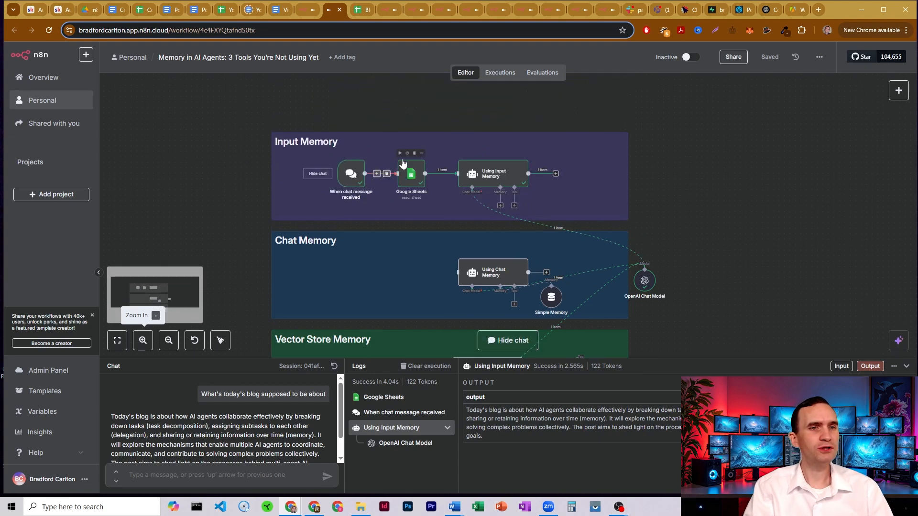
{"action": "mouse_move", "coordinate": [232, 173]}
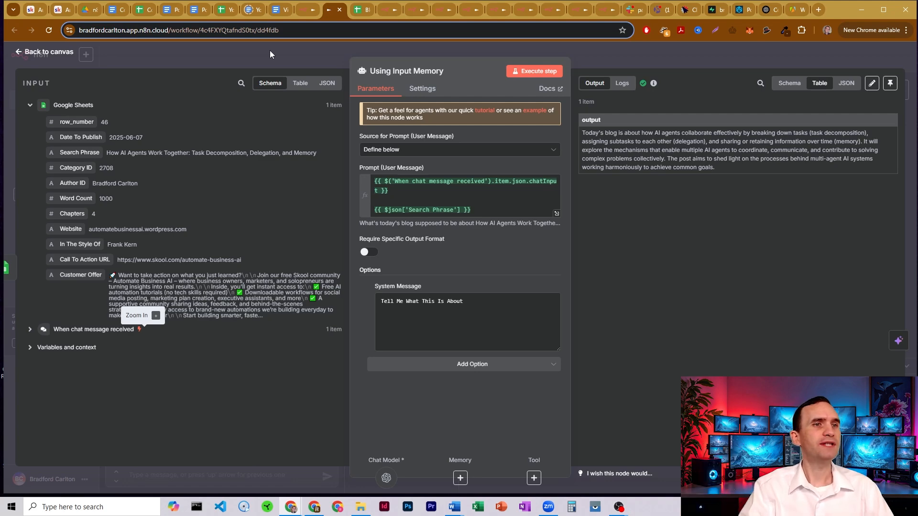
{"action": "left_click", "coordinate": [44, 51]}
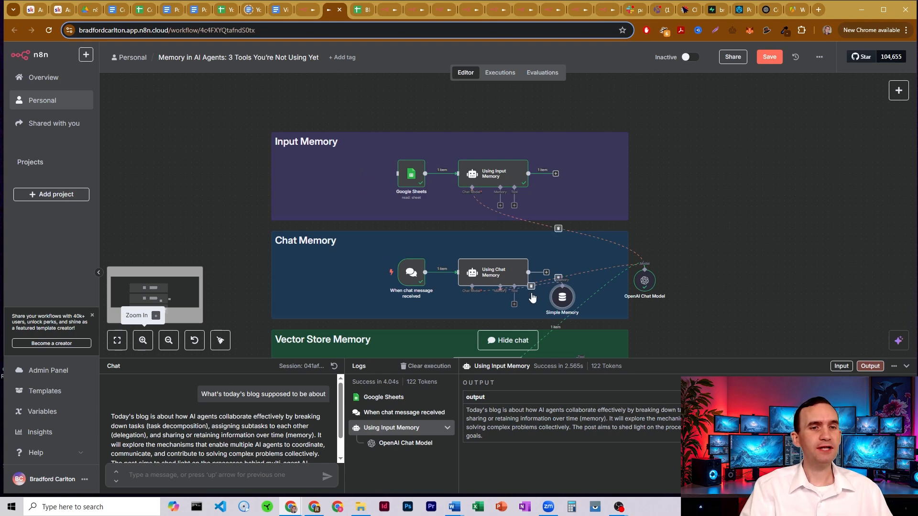
{"action": "left_click", "coordinate": [493, 273]}
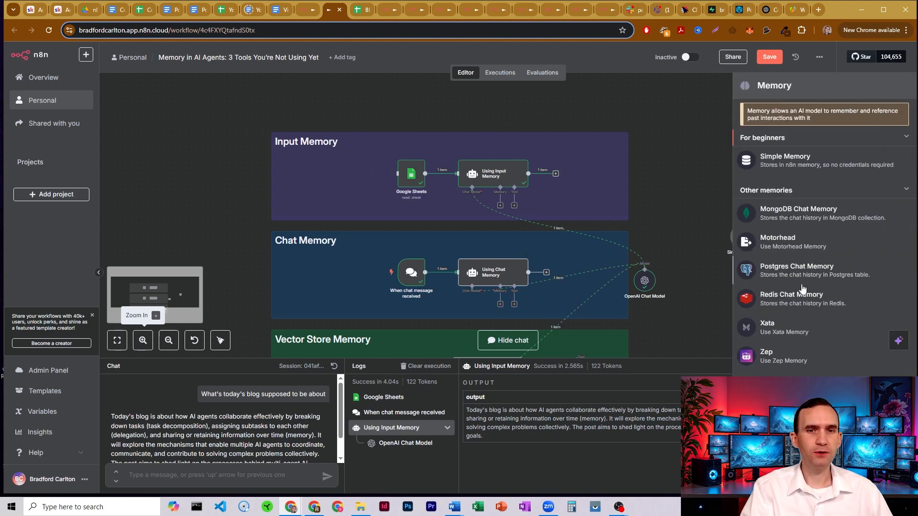
{"action": "left_click", "coordinate": [785, 159]}
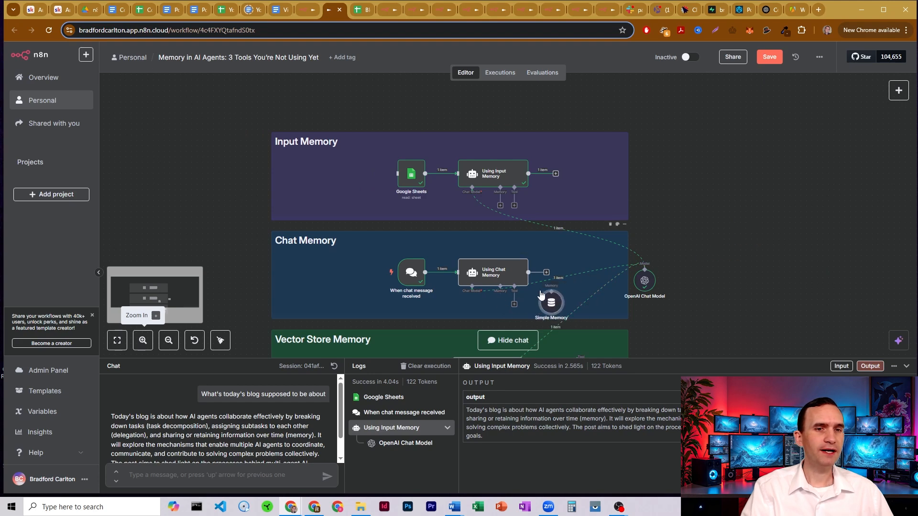
{"action": "mouse_move", "coordinate": [702, 225]}
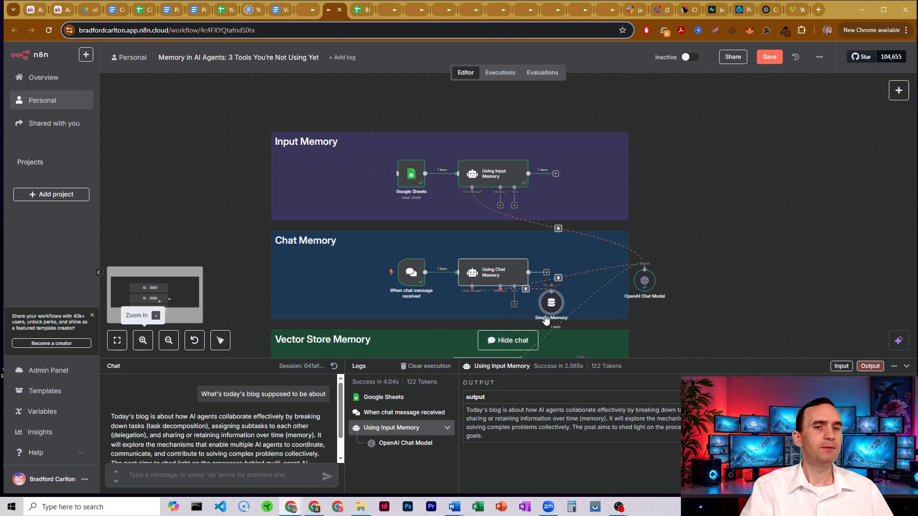
{"action": "mouse_move", "coordinate": [702, 237]}
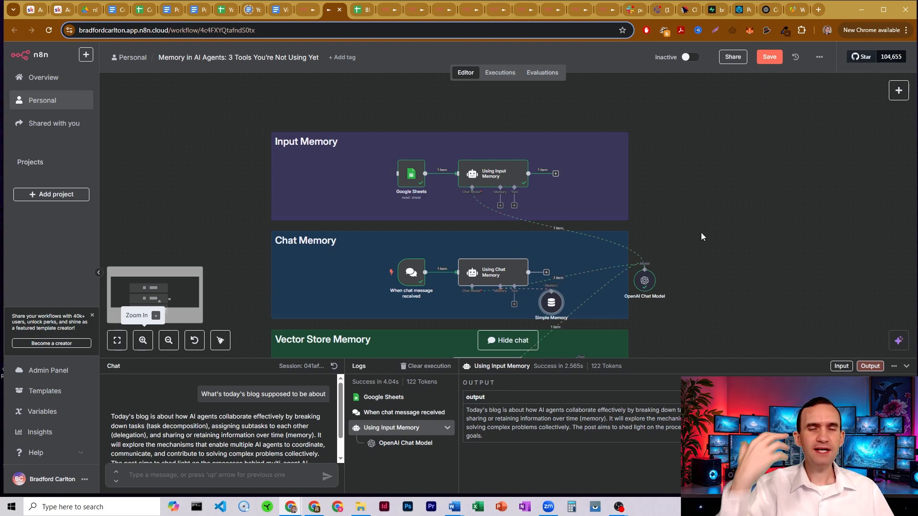
{"action": "mouse_move", "coordinate": [596, 243]}
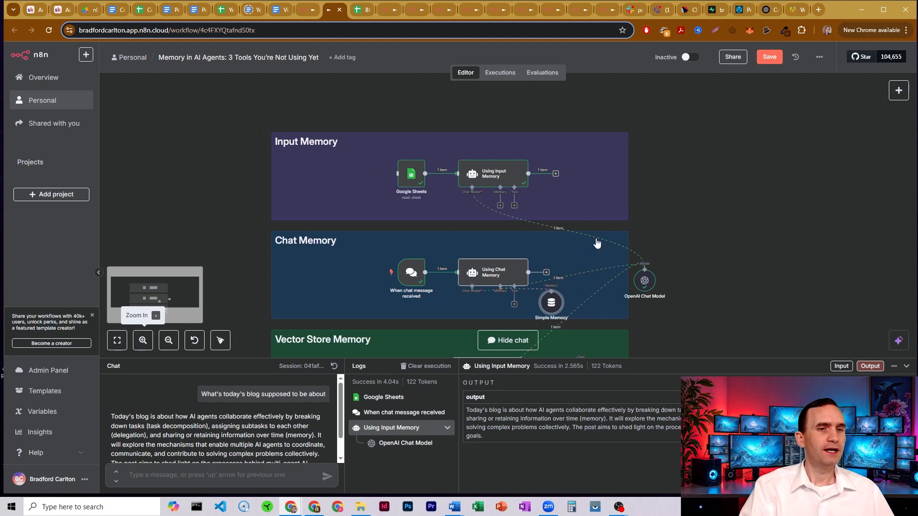
{"action": "mouse_move", "coordinate": [256, 234]}
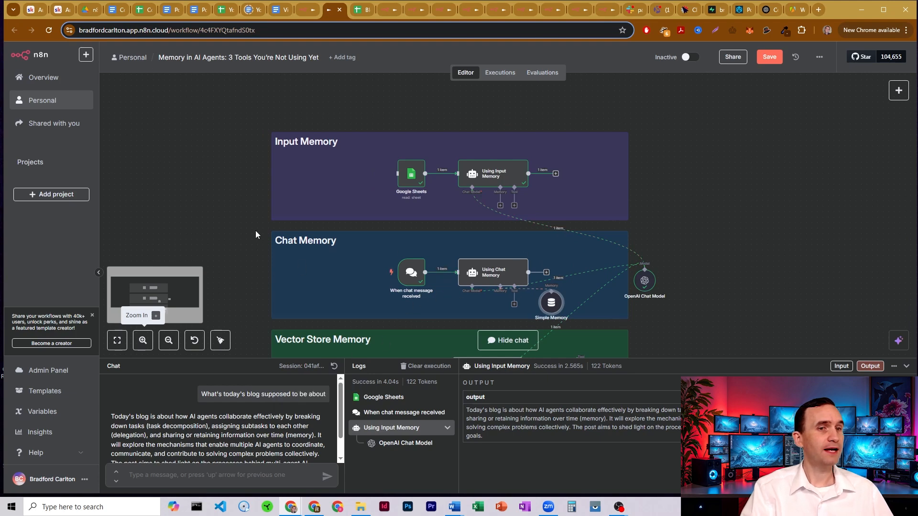
{"action": "mouse_move", "coordinate": [501, 178]}
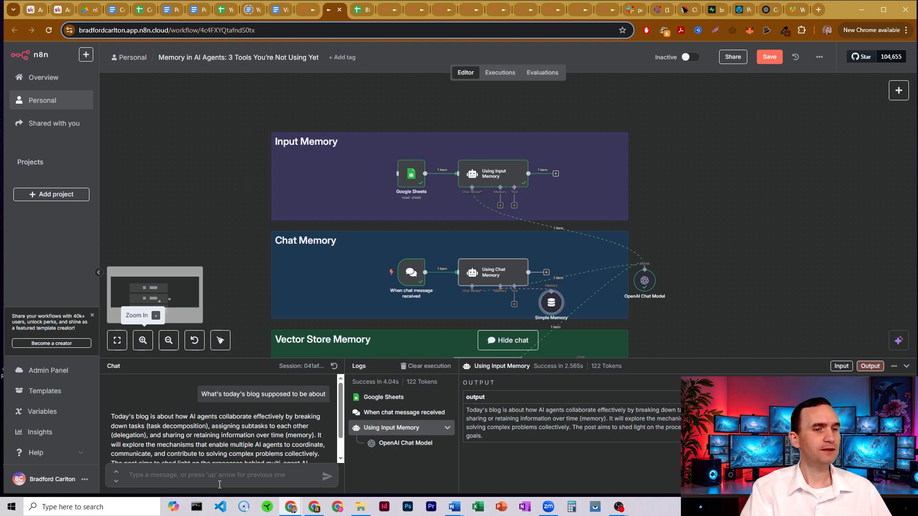
Ask the Chat Memory agent 'What did we just talk about?'.
{"action": "type", "text": "What did w"}
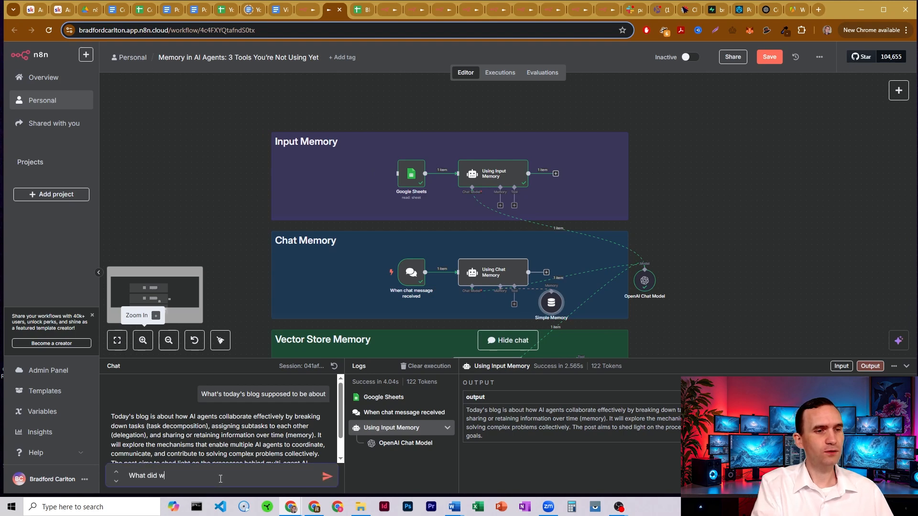
{"action": "type", "text": "e just talk about"}
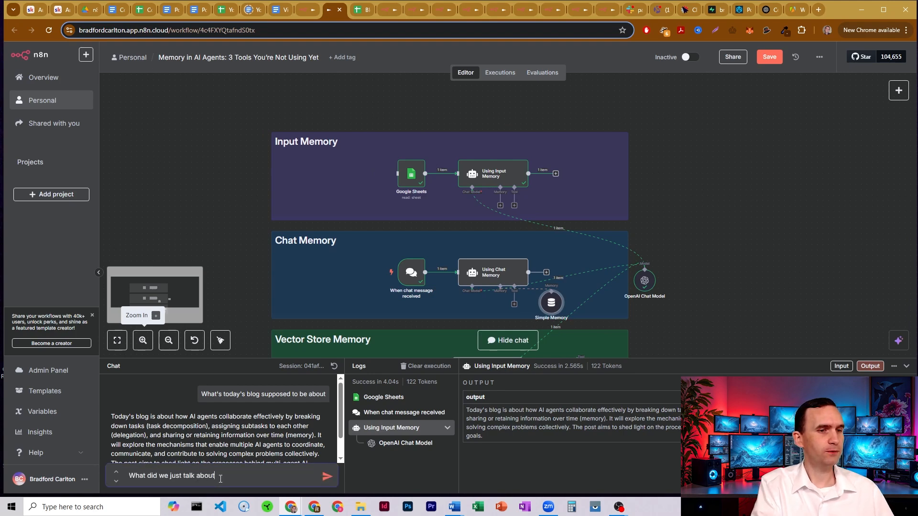
{"action": "left_click", "coordinate": [327, 475]}
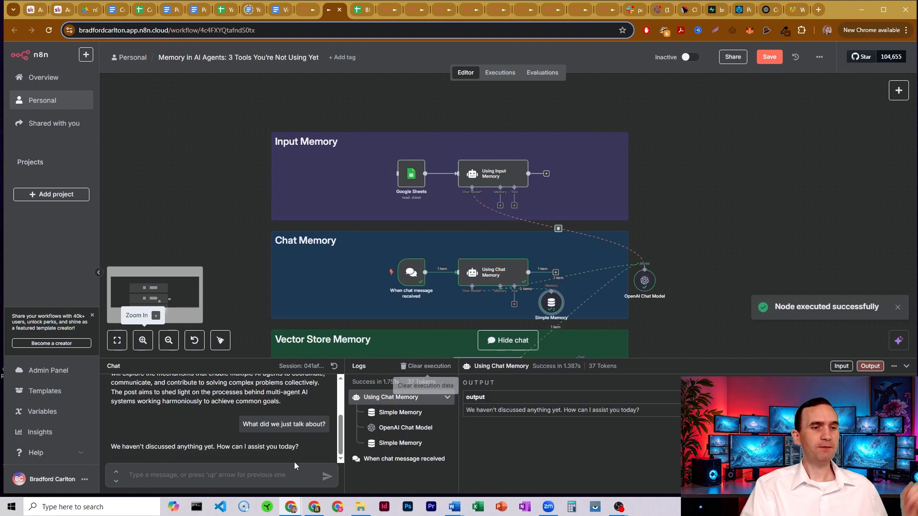
Tell the agent 'Hi my name is Bradford' and check that it recalls the name.
{"action": "left_click", "coordinate": [221, 475]}
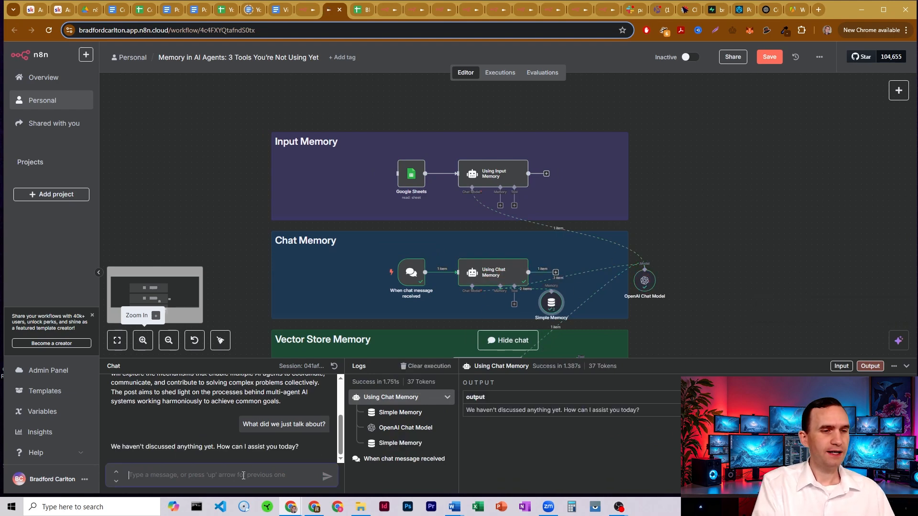
{"action": "type", "text": "Hi my name is Bradf"}
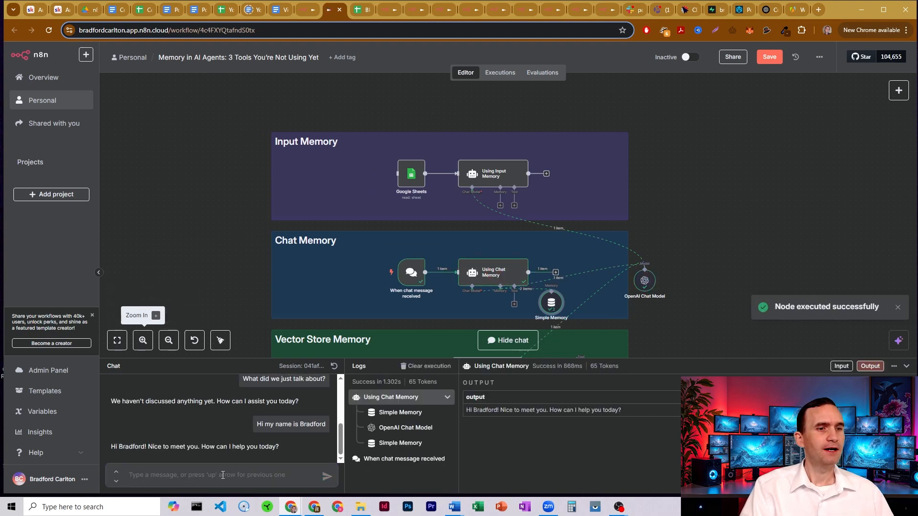
{"action": "type", "text": "Wha"}
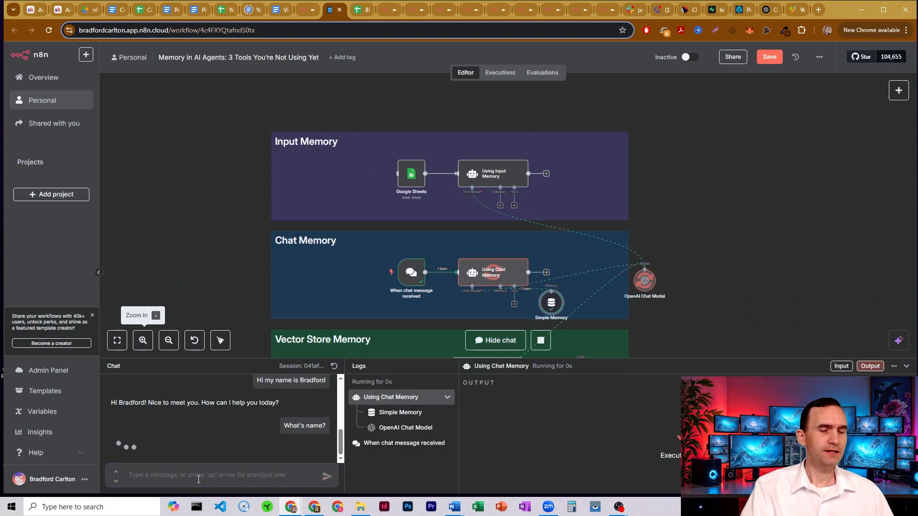
{"action": "left_click", "coordinate": [327, 475]}
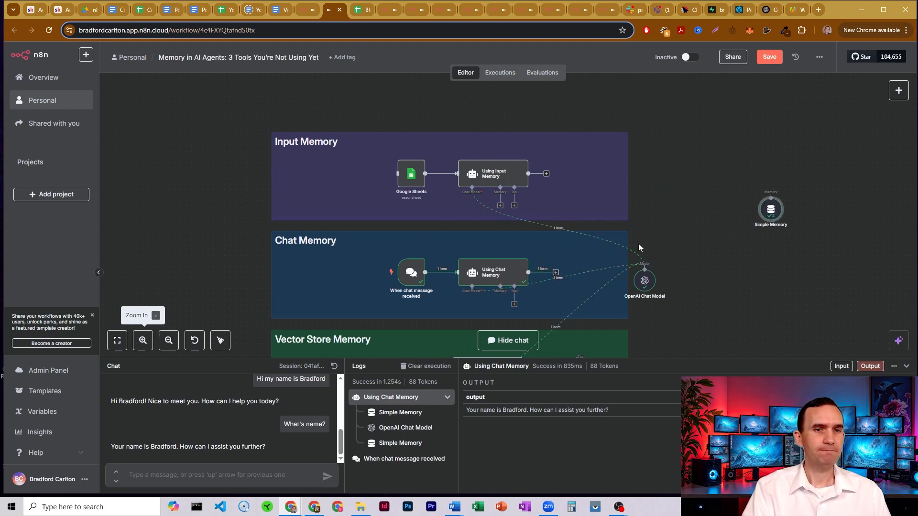
Ask 'What's my name?' without memory, then again with Simple Memory reconnected.
{"action": "type", "text": "What's n"}
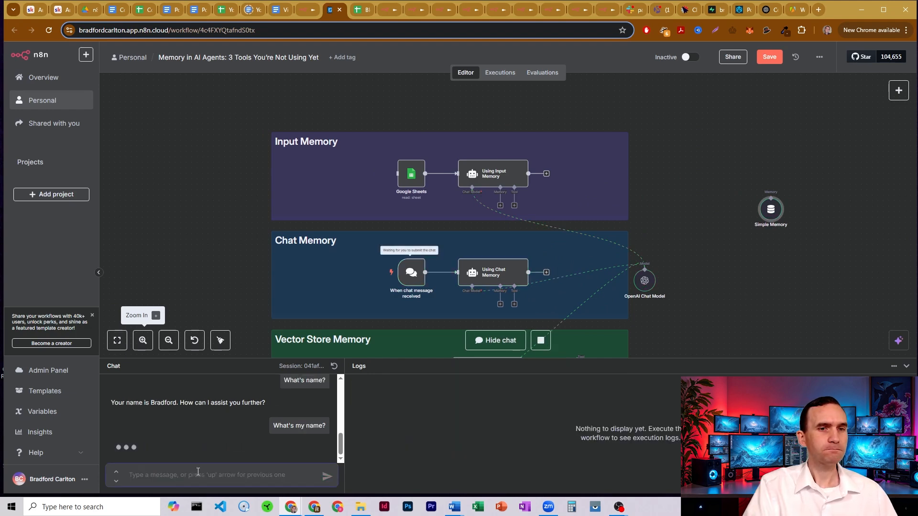
{"action": "left_click", "coordinate": [326, 475]}
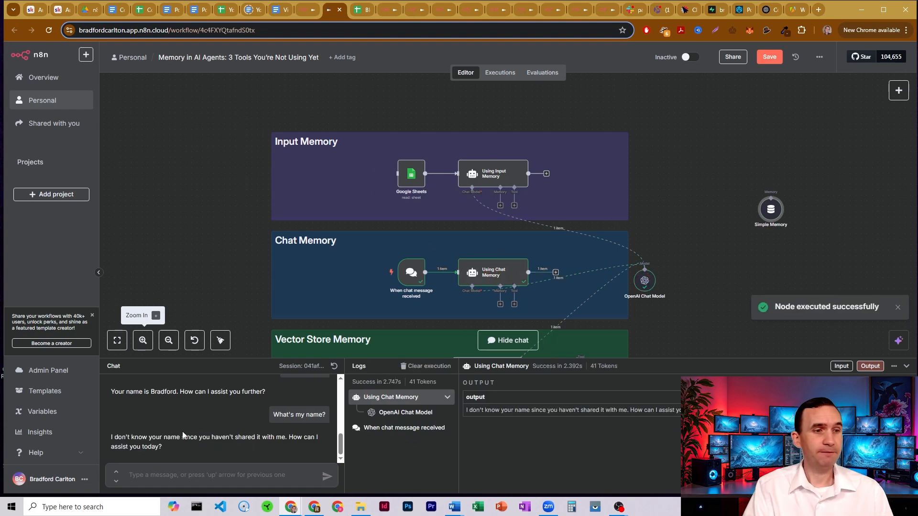
{"action": "mouse_move", "coordinate": [250, 448]}
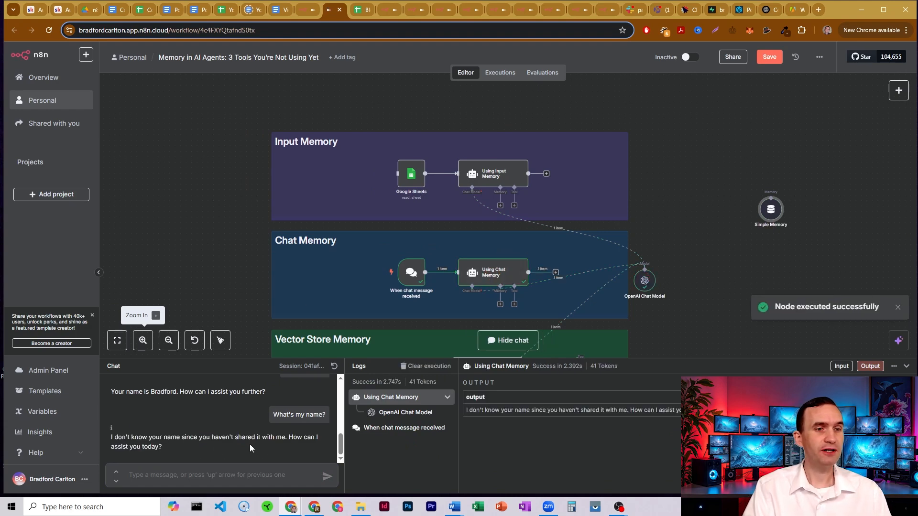
{"action": "type", "text": "My"}
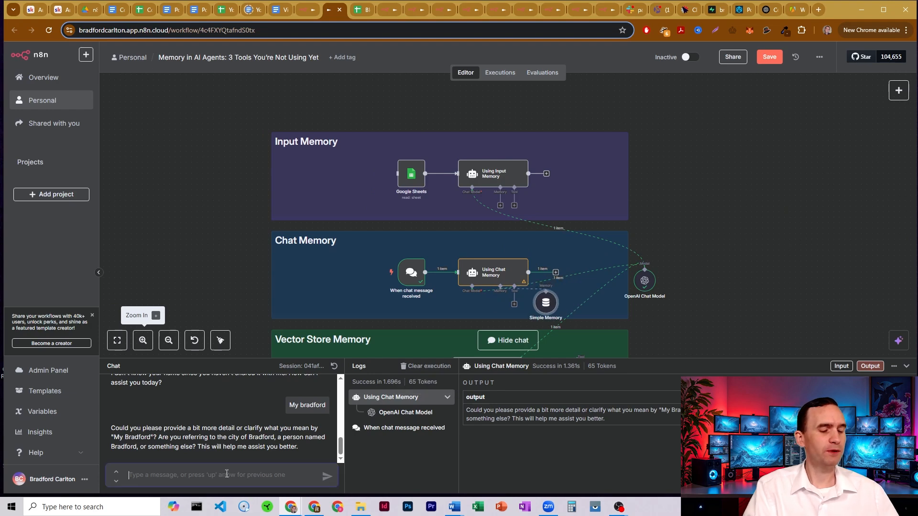
{"action": "type", "text": "What's my name"}
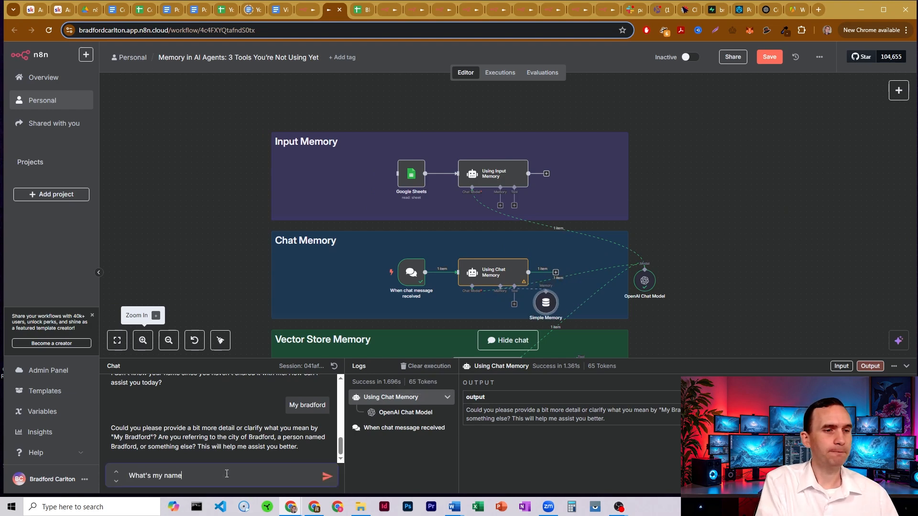
{"action": "left_click", "coordinate": [326, 476]}
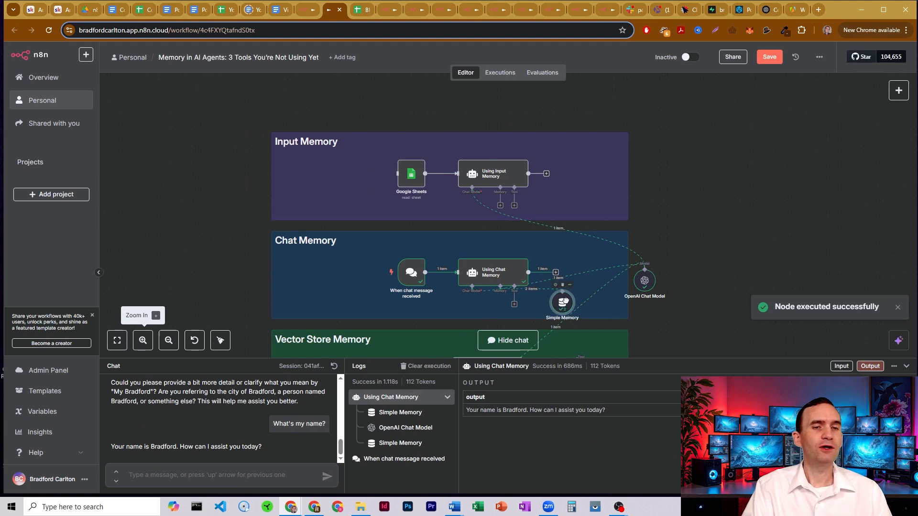
{"action": "mouse_move", "coordinate": [697, 189]}
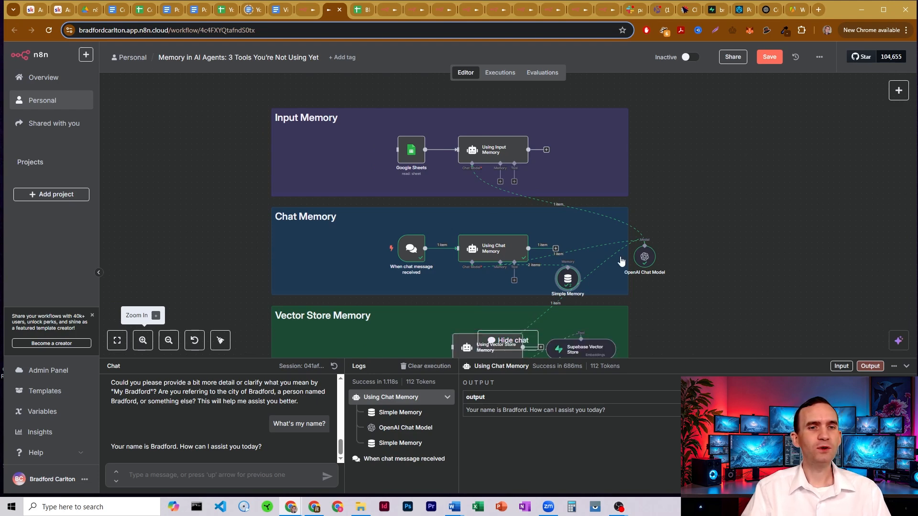
{"action": "mouse_move", "coordinate": [734, 210]}
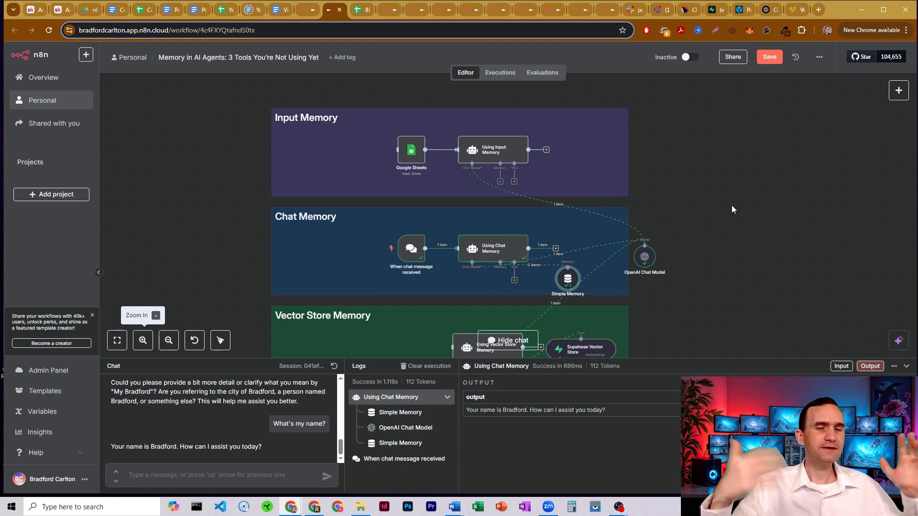
{"action": "mouse_move", "coordinate": [576, 282]}
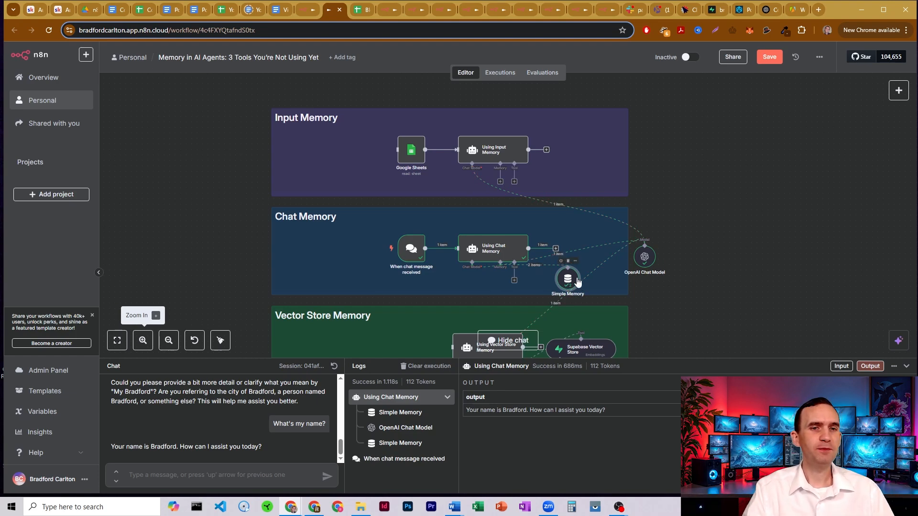
{"action": "mouse_move", "coordinate": [758, 228]}
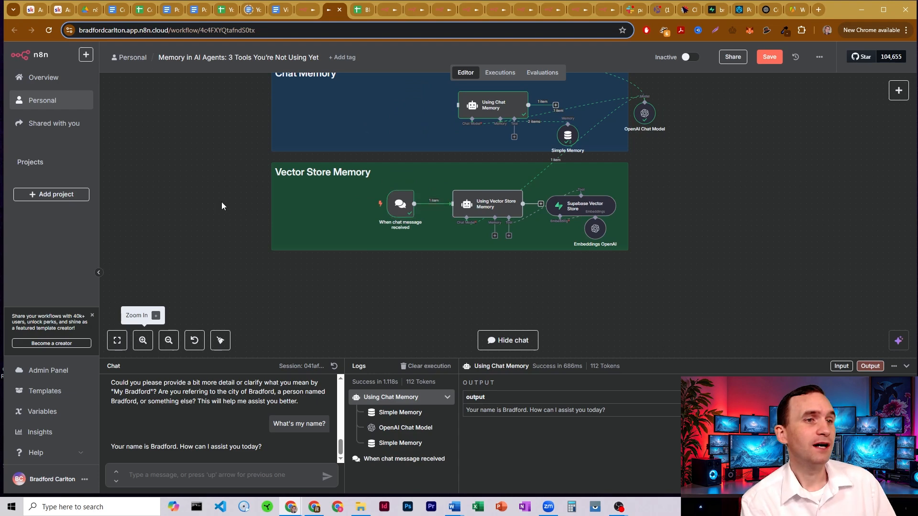
{"action": "mouse_move", "coordinate": [584, 174]}
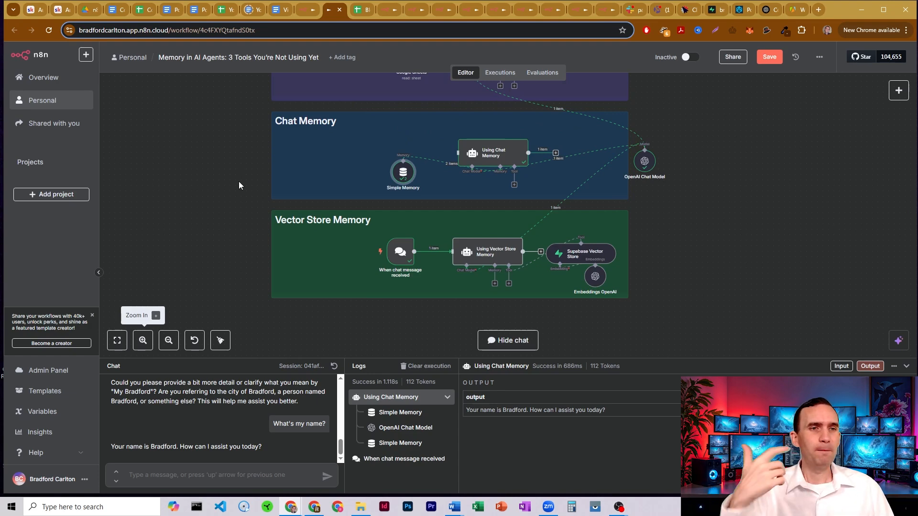
{"action": "mouse_move", "coordinate": [402, 172]}
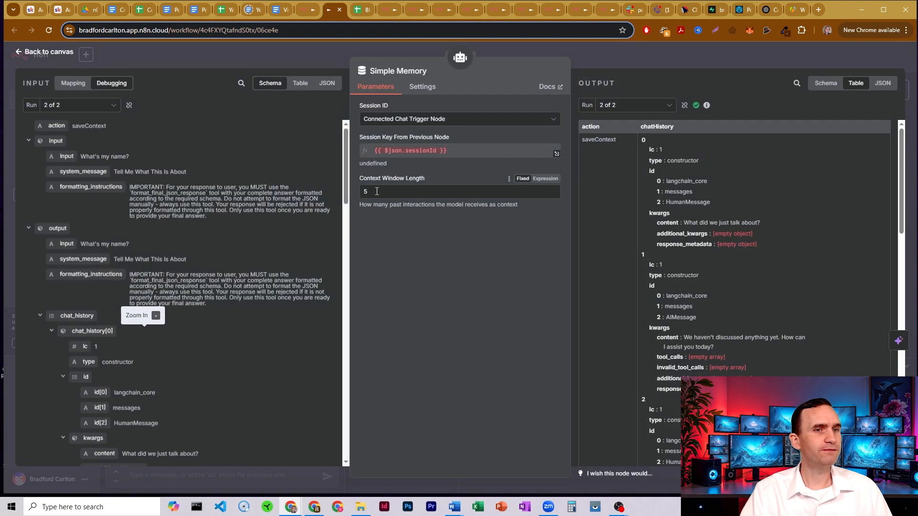
Close the Simple Memory node panel to view the whole canvas.
{"action": "left_click", "coordinate": [47, 52]}
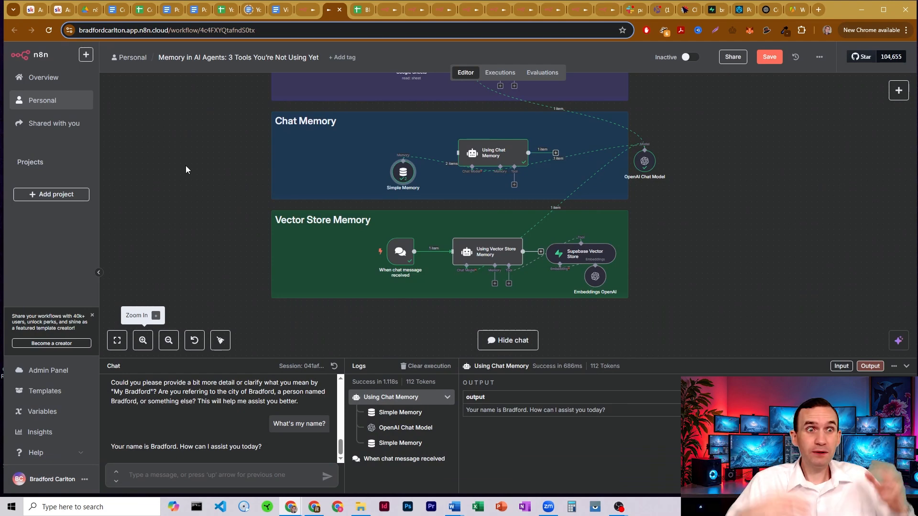
{"action": "mouse_move", "coordinate": [270, 186]}
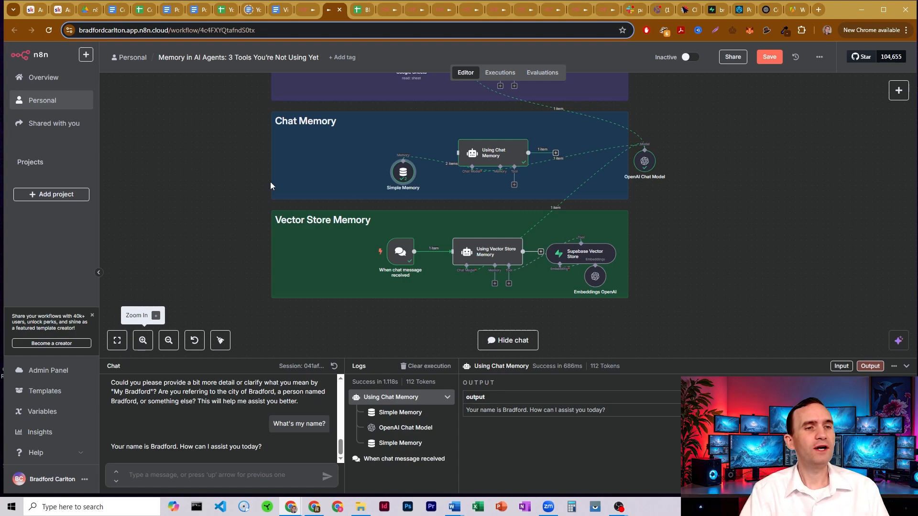
{"action": "mouse_move", "coordinate": [238, 226]}
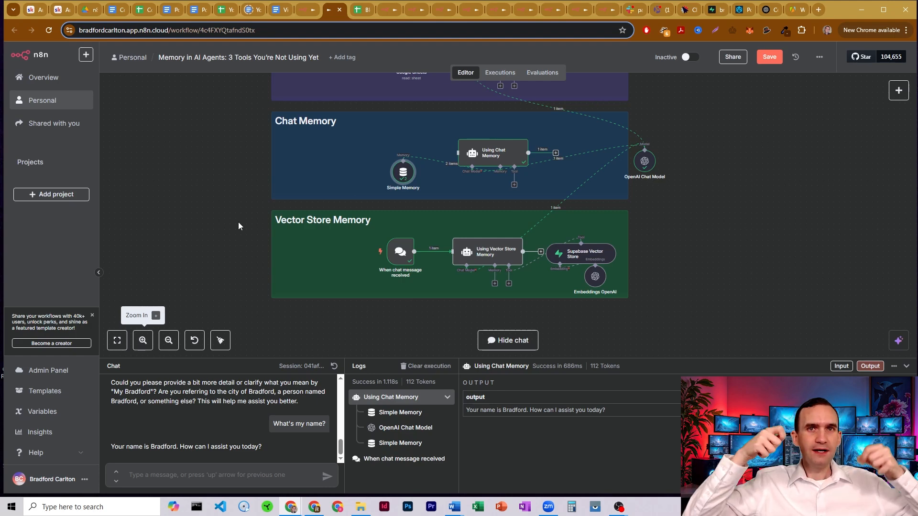
{"action": "mouse_move", "coordinate": [388, 227]}
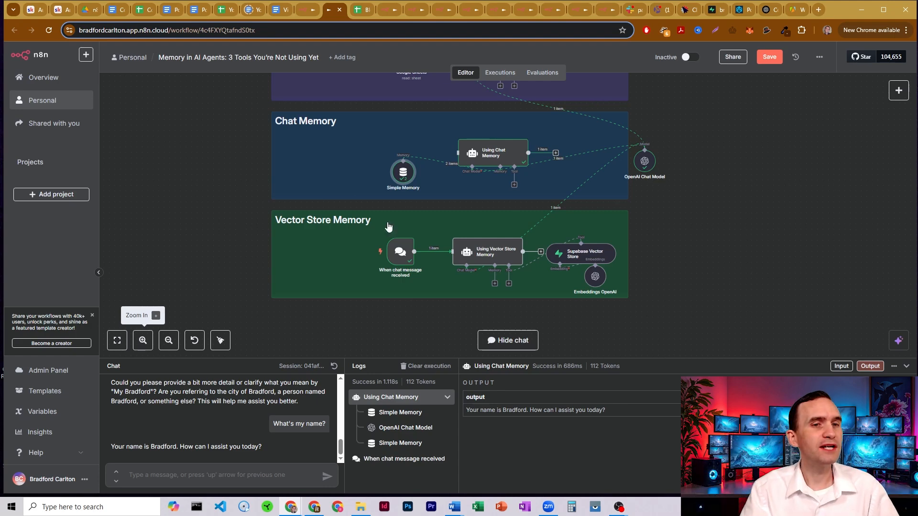
{"action": "mouse_move", "coordinate": [689, 265]}
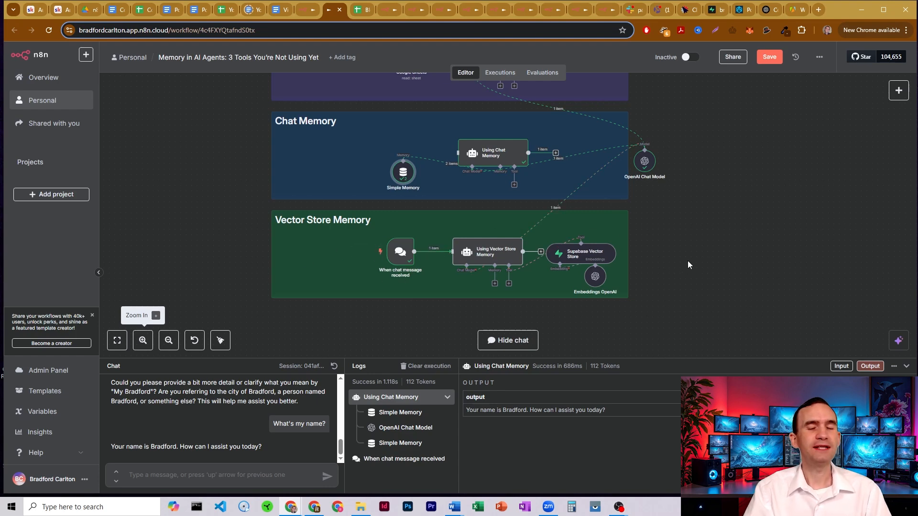
{"action": "mouse_move", "coordinate": [518, 293]}
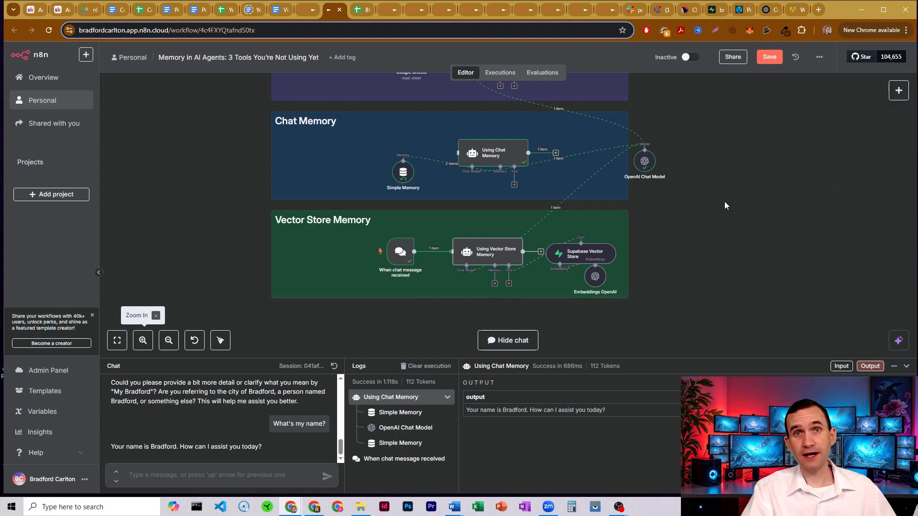
{"action": "mouse_move", "coordinate": [581, 253]}
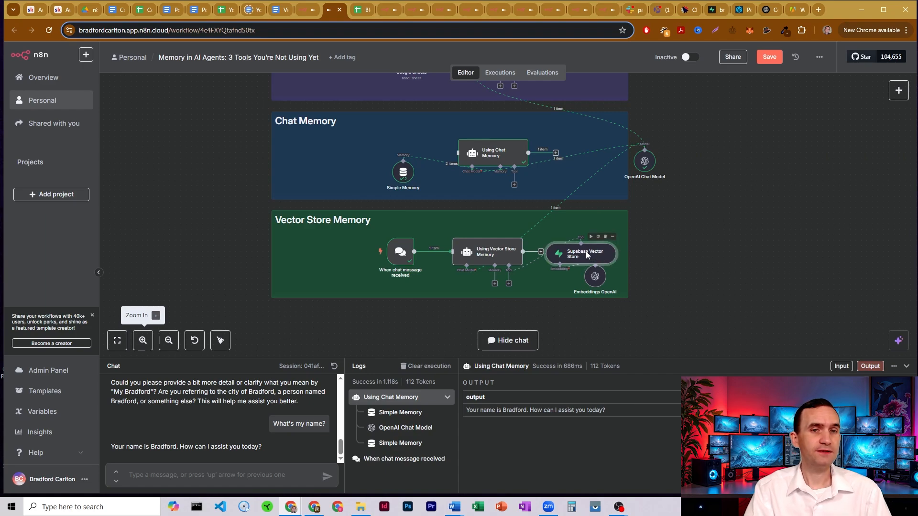
{"action": "double_click", "coordinate": [580, 252]}
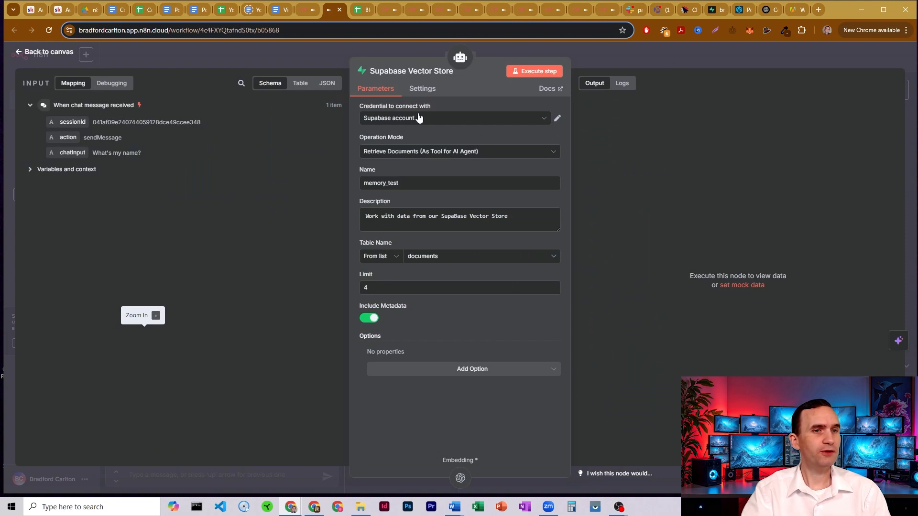
{"action": "left_click", "coordinate": [407, 183]}
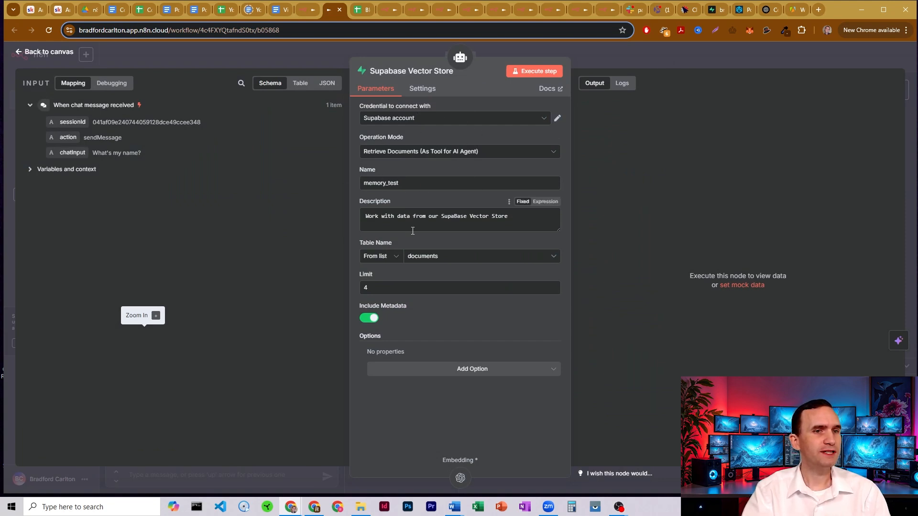
{"action": "left_click", "coordinate": [46, 52]}
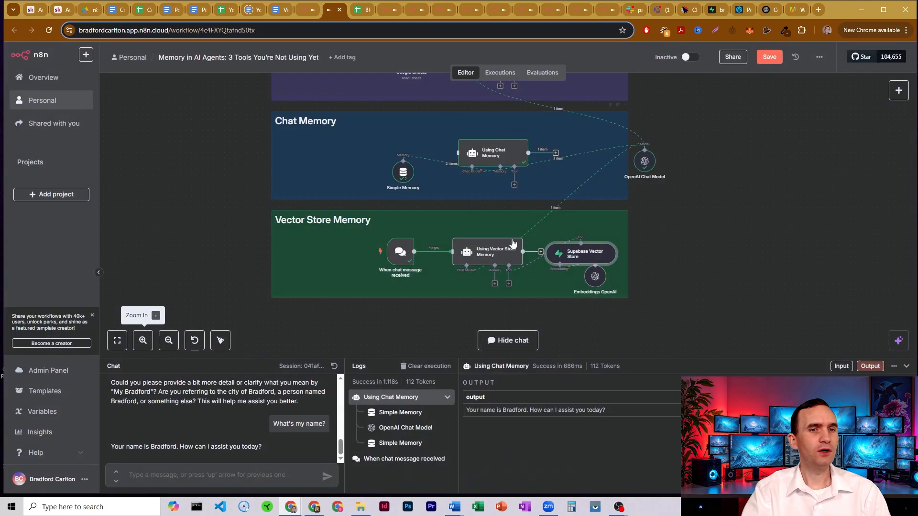
{"action": "double_click", "coordinate": [486, 252]}
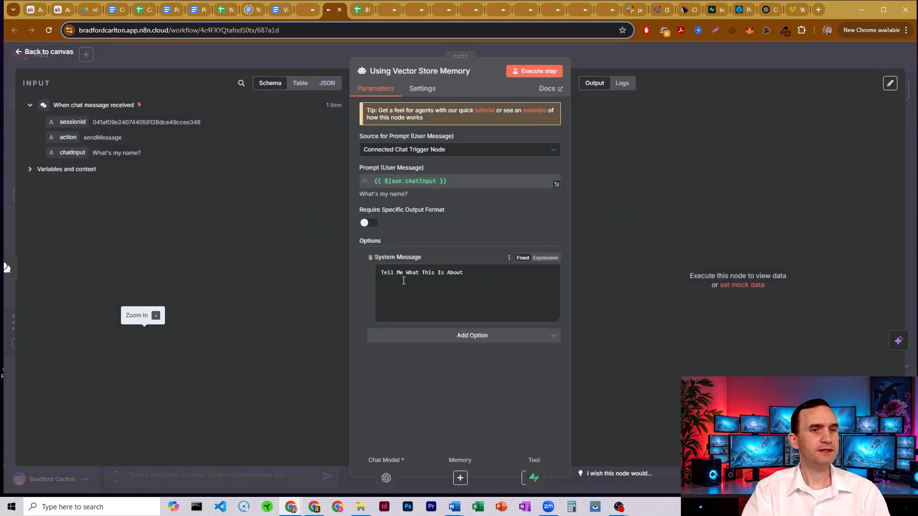
{"action": "left_click", "coordinate": [45, 52]}
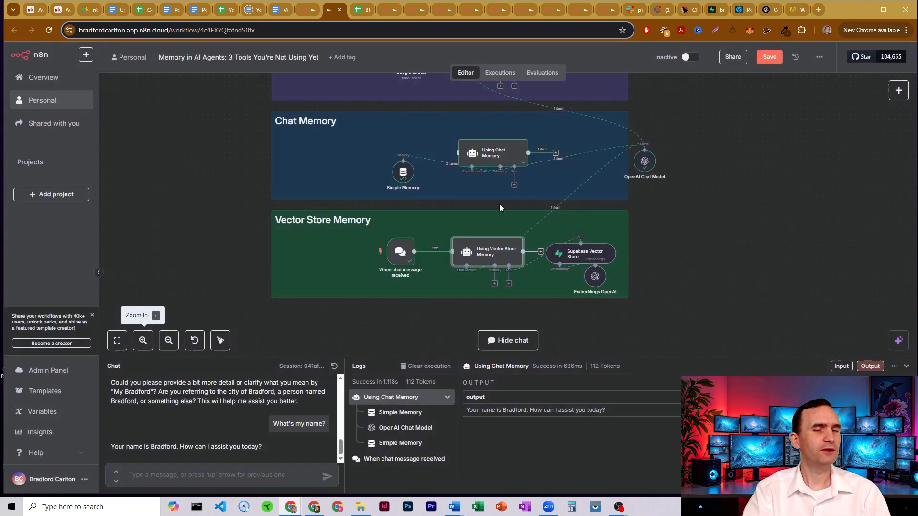
{"action": "double_click", "coordinate": [487, 251]}
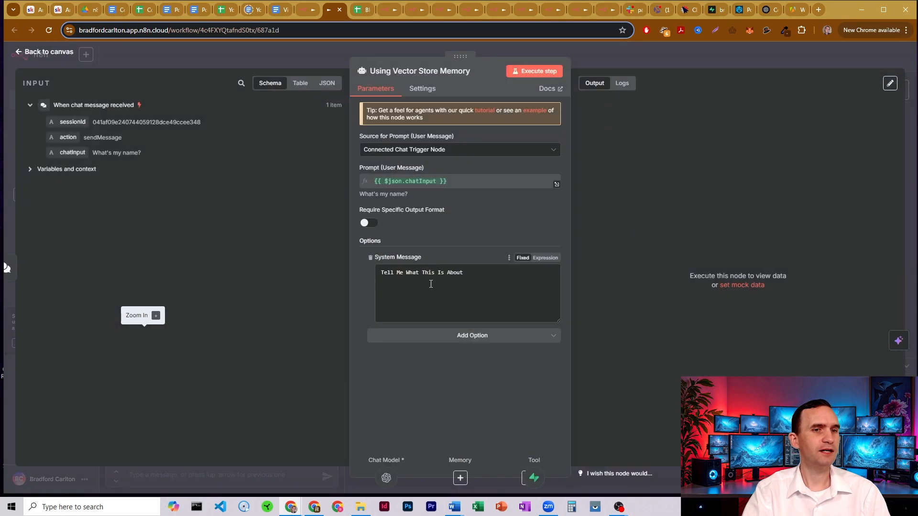
{"action": "left_click", "coordinate": [47, 52]}
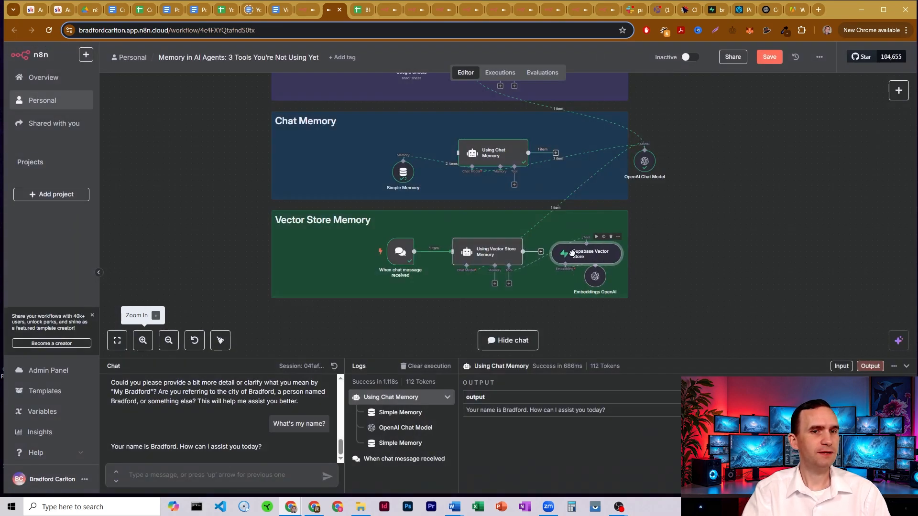
{"action": "double_click", "coordinate": [587, 253]}
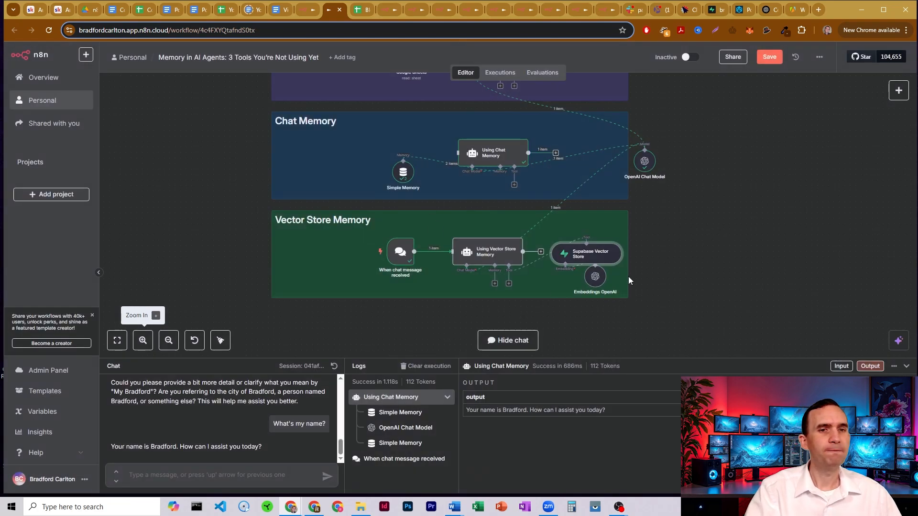
Browse the Supabase documents table and select the thumbnails-for-testing note before returning to n8n.
{"action": "left_click", "coordinate": [706, 10]}
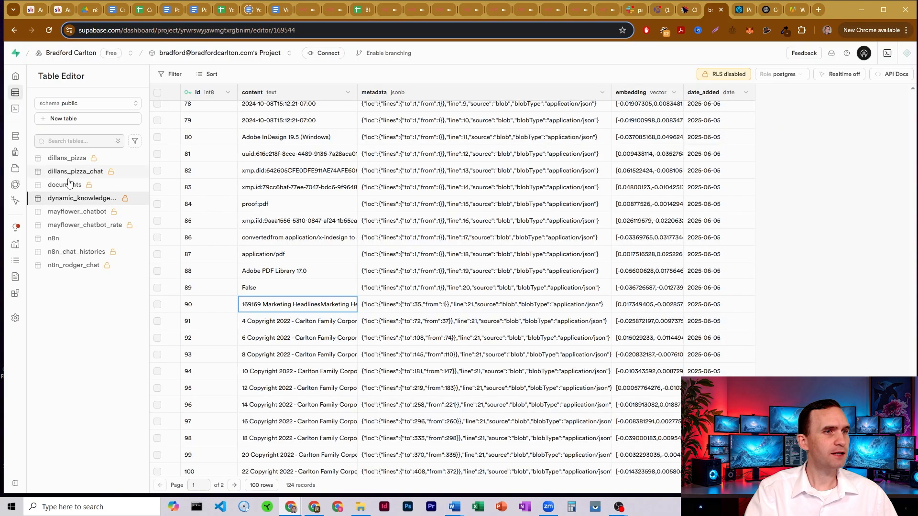
{"action": "left_click", "coordinate": [65, 184]}
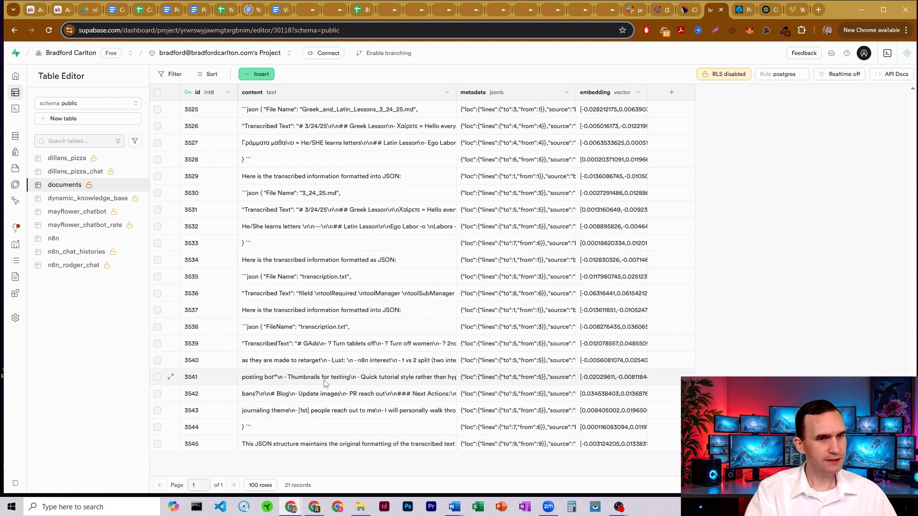
{"action": "left_click", "coordinate": [348, 378]}
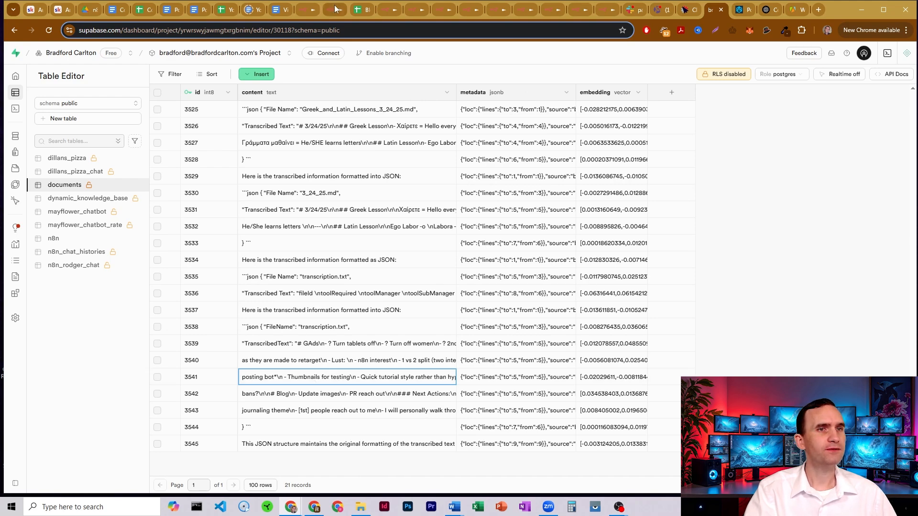
{"action": "left_click", "coordinate": [333, 10]}
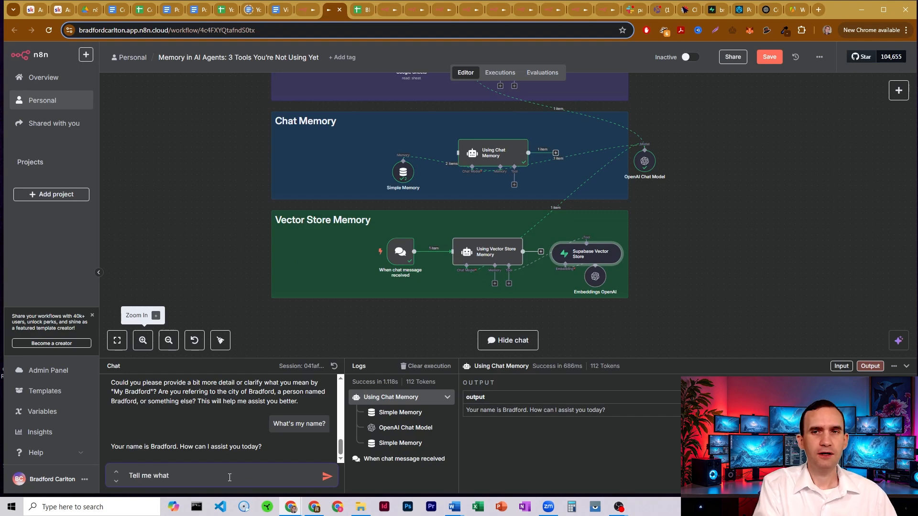
Ask 'Tell me what you know about thumbnails for testing' in the n8n chat.
{"action": "type", "text": "you know about thumb"}
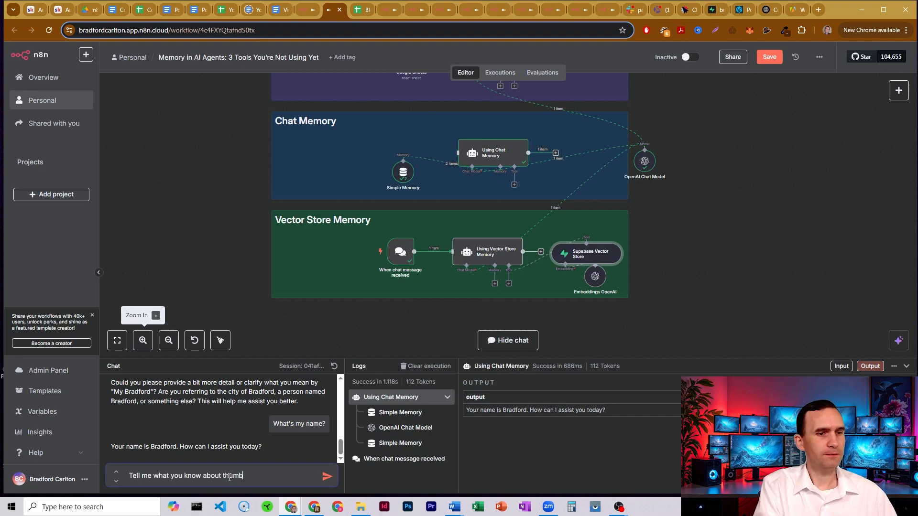
{"action": "left_click", "coordinate": [326, 475]}
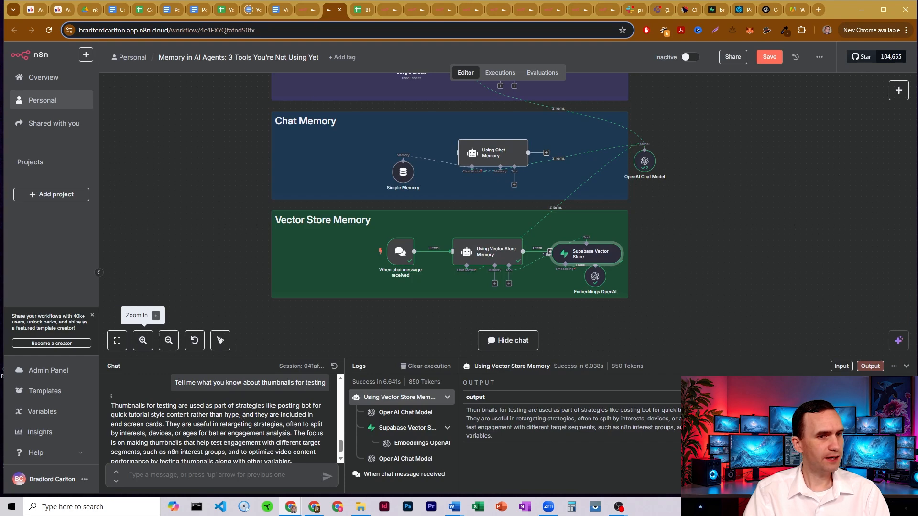
{"action": "mouse_move", "coordinate": [527, 126]}
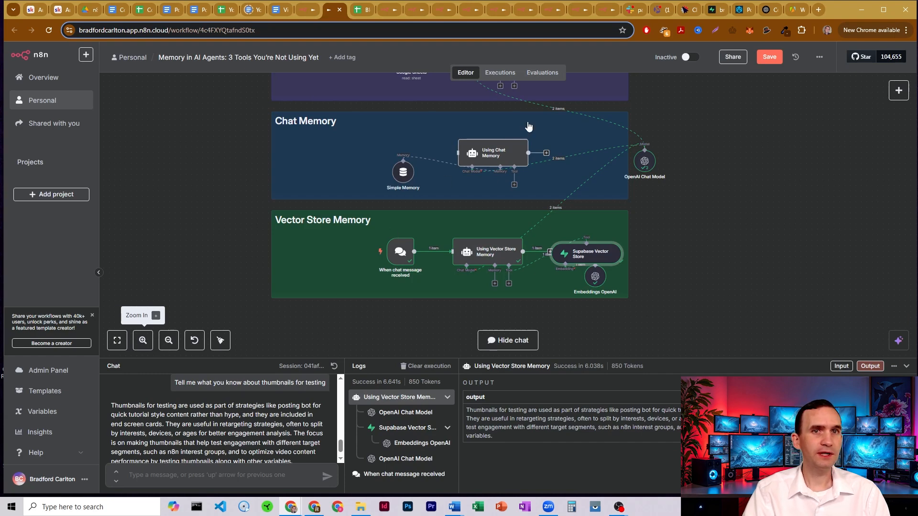
{"action": "left_click", "coordinate": [708, 10]}
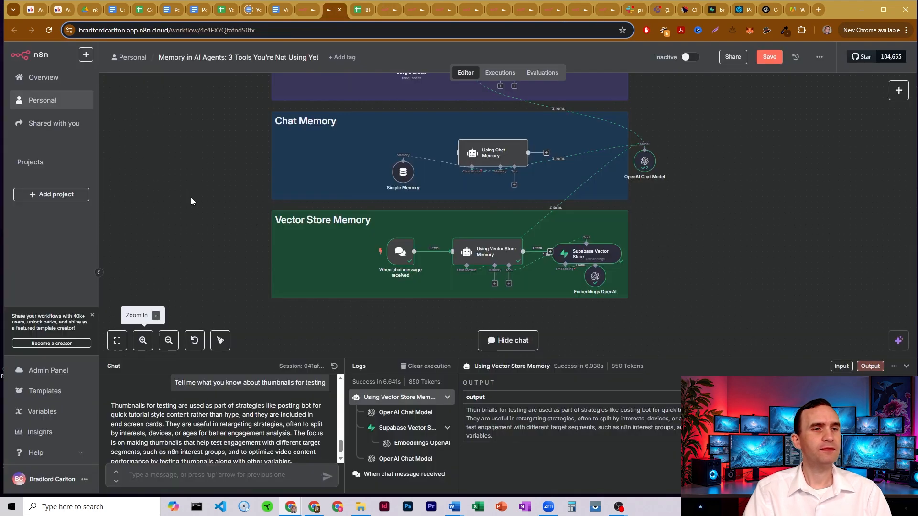
{"action": "mouse_move", "coordinate": [181, 221]}
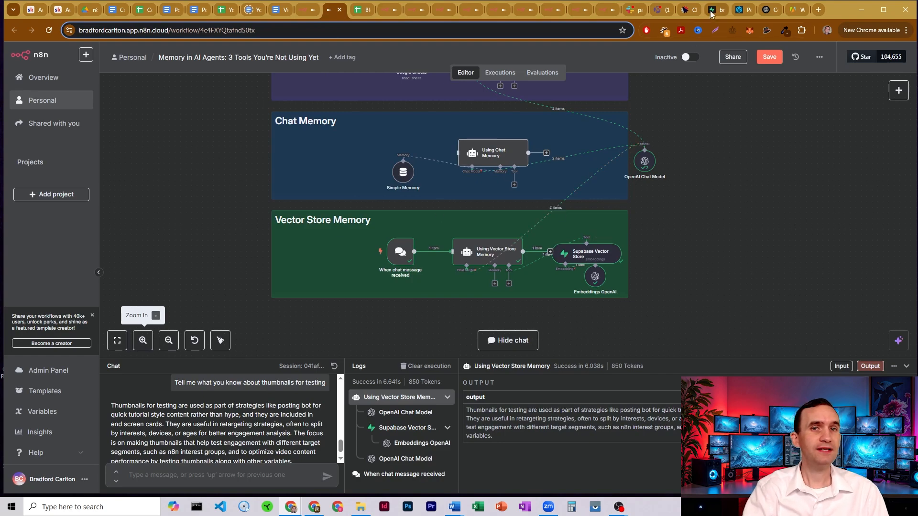
Compare the Supabase thumbnails row's full content with the agent's answer.
{"action": "left_click", "coordinate": [698, 10]}
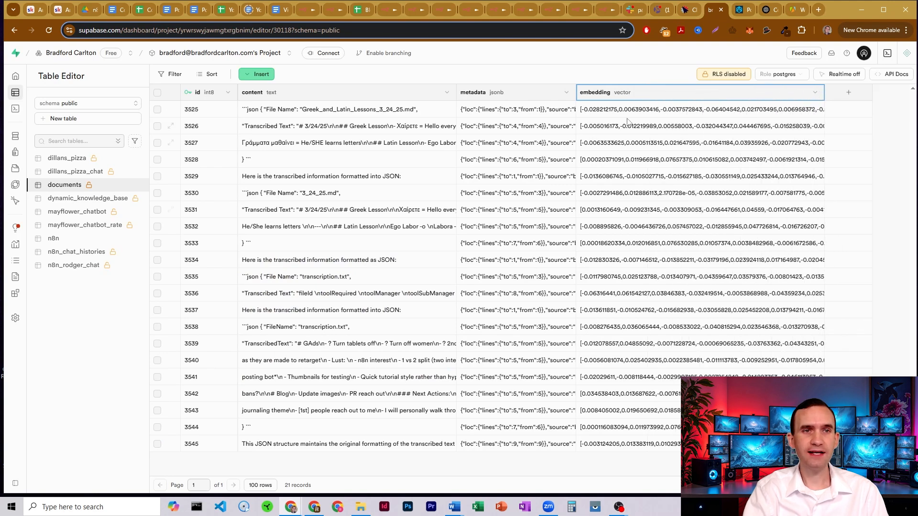
{"action": "mouse_move", "coordinate": [540, 66]}
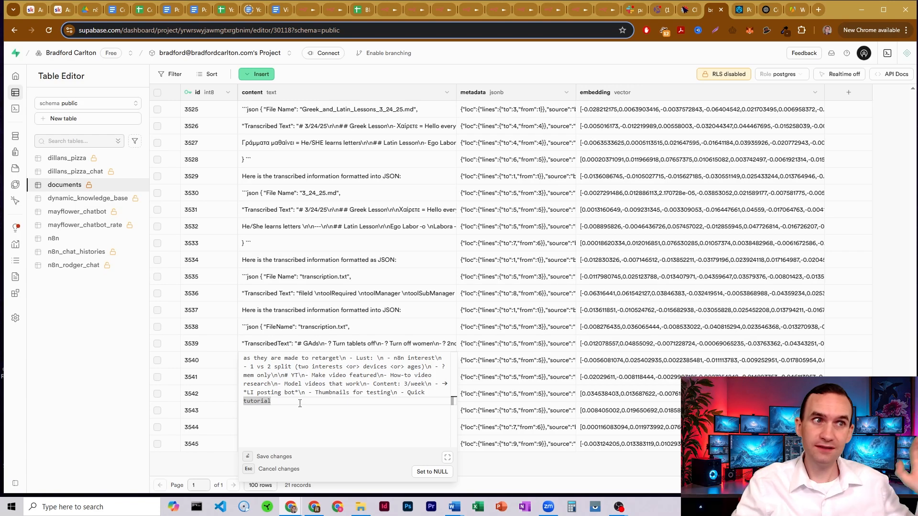
{"action": "left_click", "coordinate": [334, 10]}
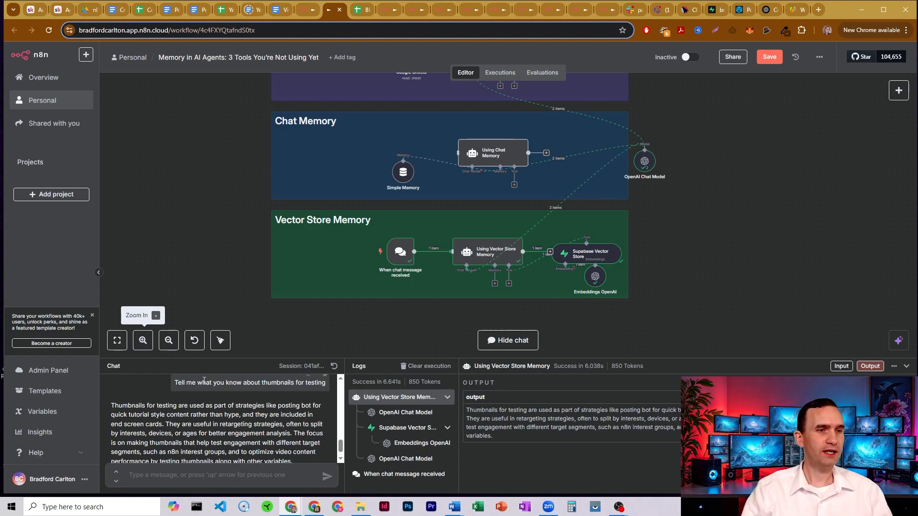
Scroll the chat history from the name exchange to the full thumbnails answer.
{"action": "scroll", "scroll_direction": "up", "scroll_amount": 3}
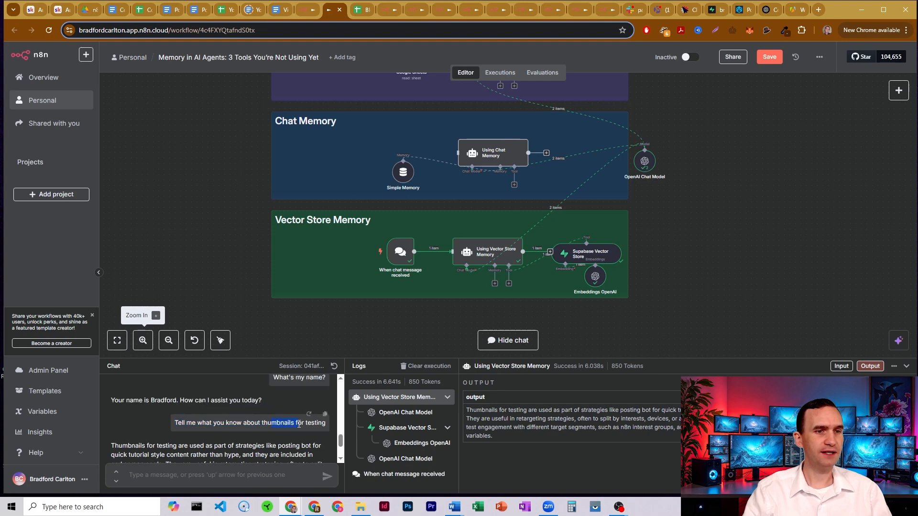
{"action": "scroll", "scroll_direction": "down", "scroll_amount": 3}
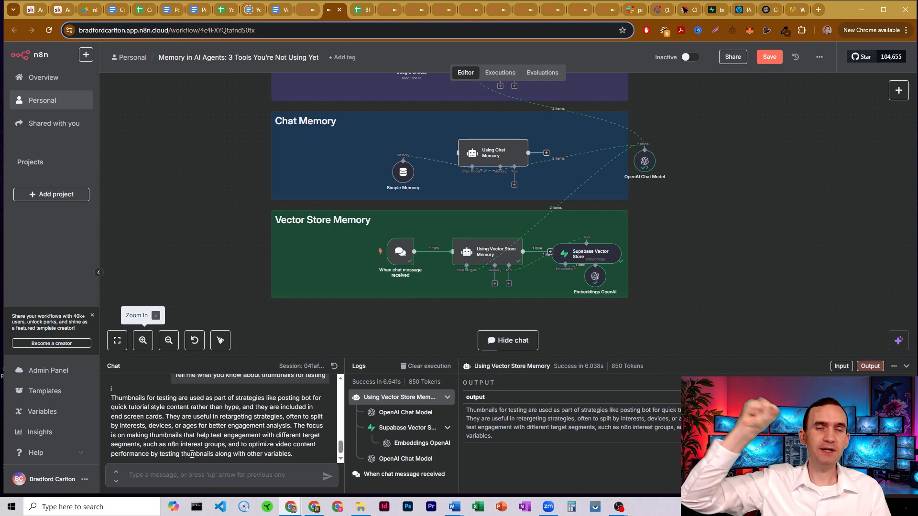
{"action": "mouse_move", "coordinate": [600, 258]}
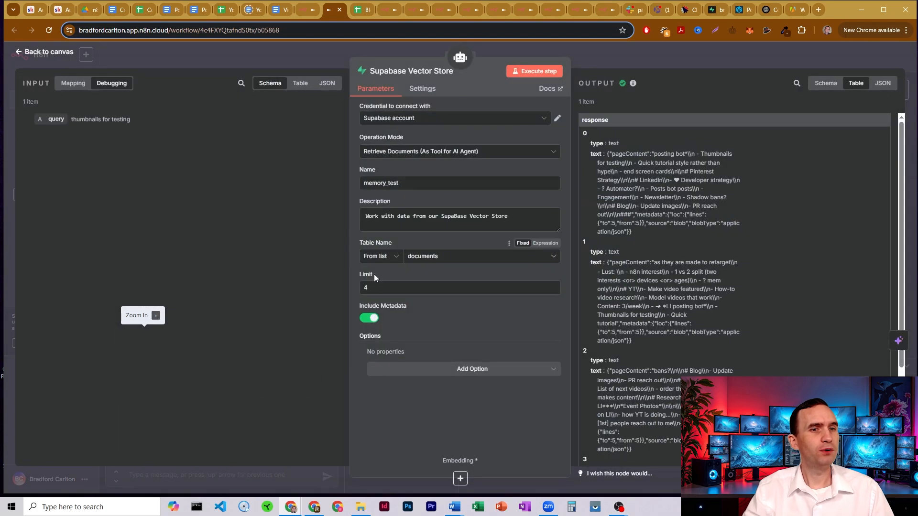
Review the four note chunks retrieved in the Supabase Vector Store output.
{"action": "left_click", "coordinate": [459, 287]}
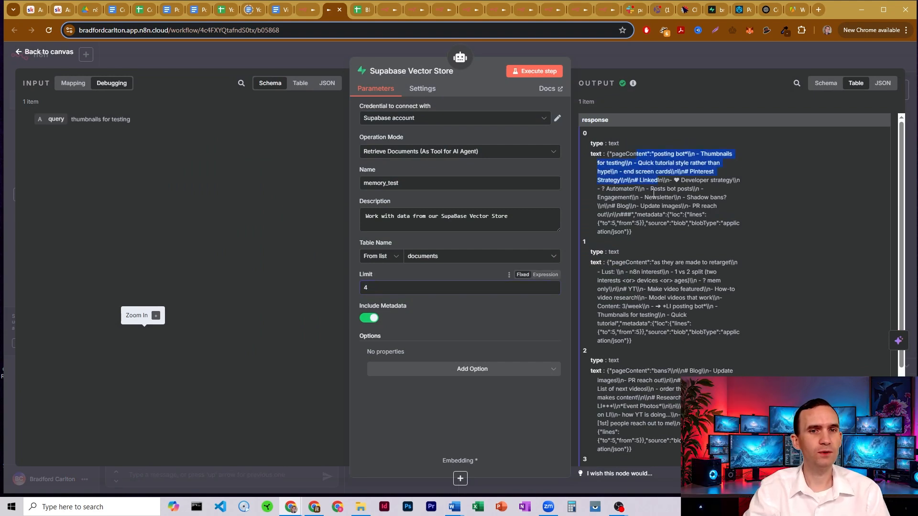
{"action": "scroll", "scroll_direction": "down", "scroll_amount": 3}
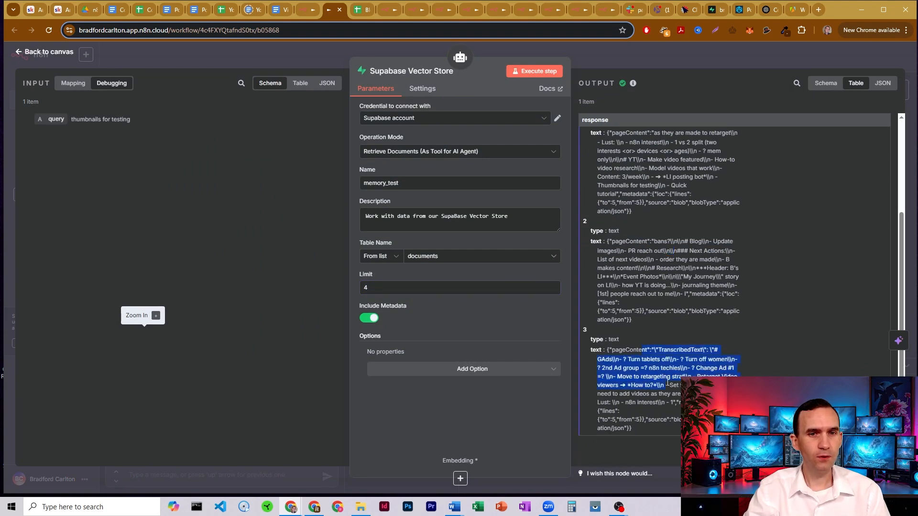
{"action": "scroll", "scroll_direction": "up", "scroll_amount": 3}
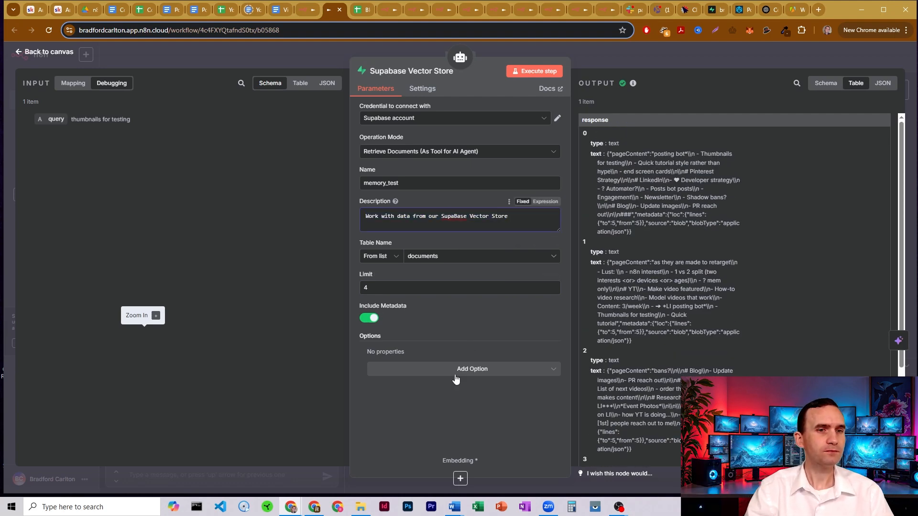
Inspect the Using Vector Store Memory agent's system message and text-embedding-3-small embeddings, then return to canvas.
{"action": "left_click", "coordinate": [47, 52]}
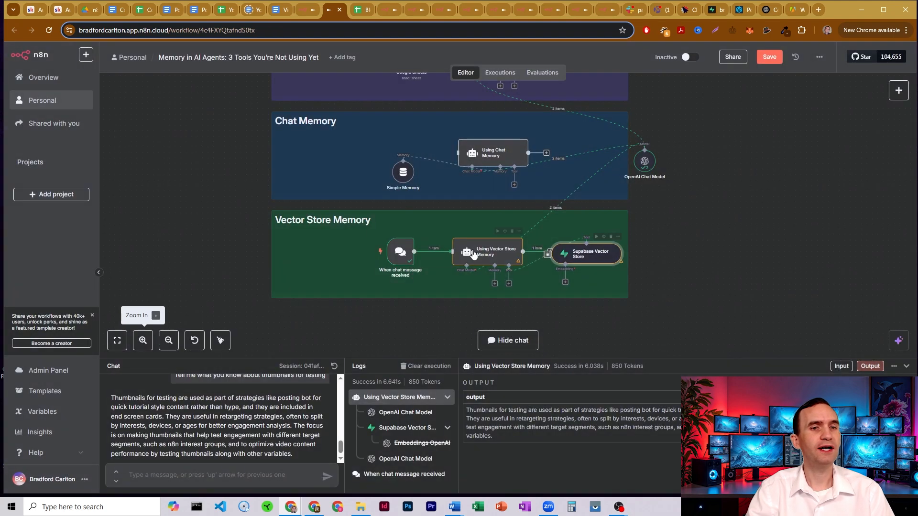
{"action": "double_click", "coordinate": [487, 252]}
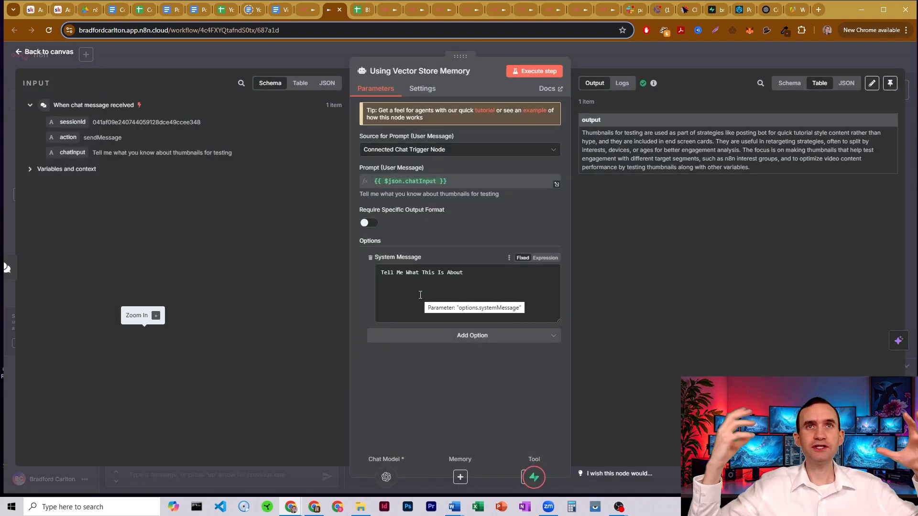
{"action": "mouse_move", "coordinate": [508, 240]}
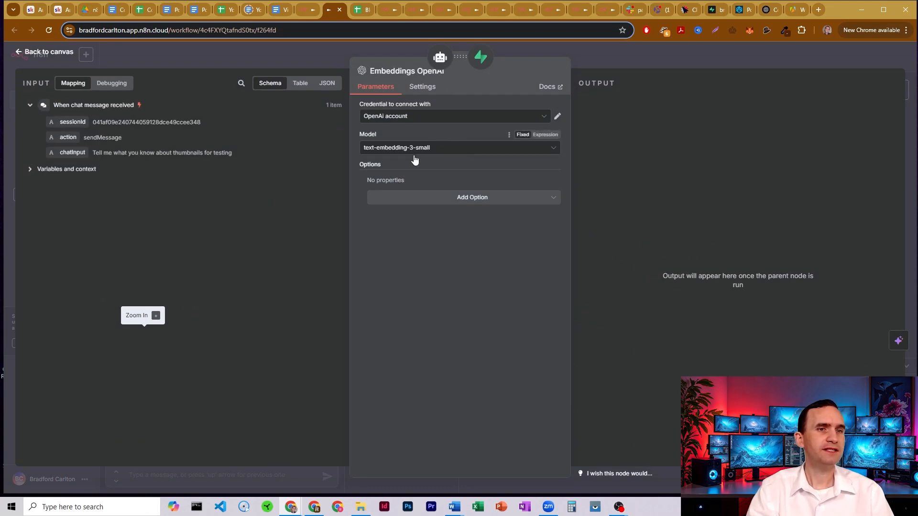
{"action": "left_click", "coordinate": [48, 52]}
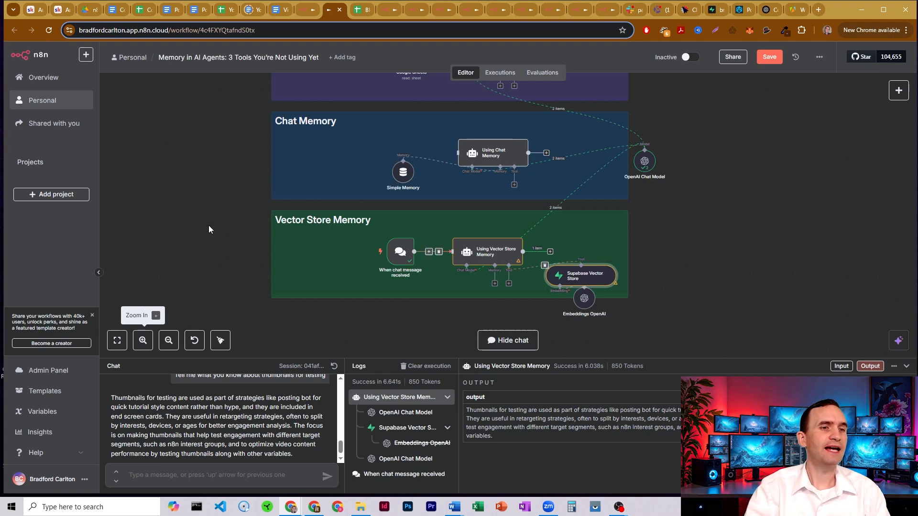
{"action": "mouse_move", "coordinate": [232, 272]}
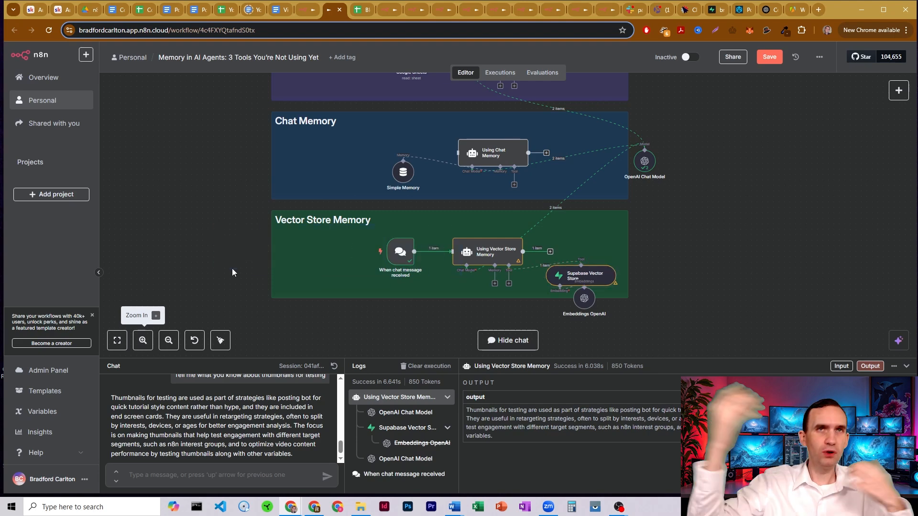